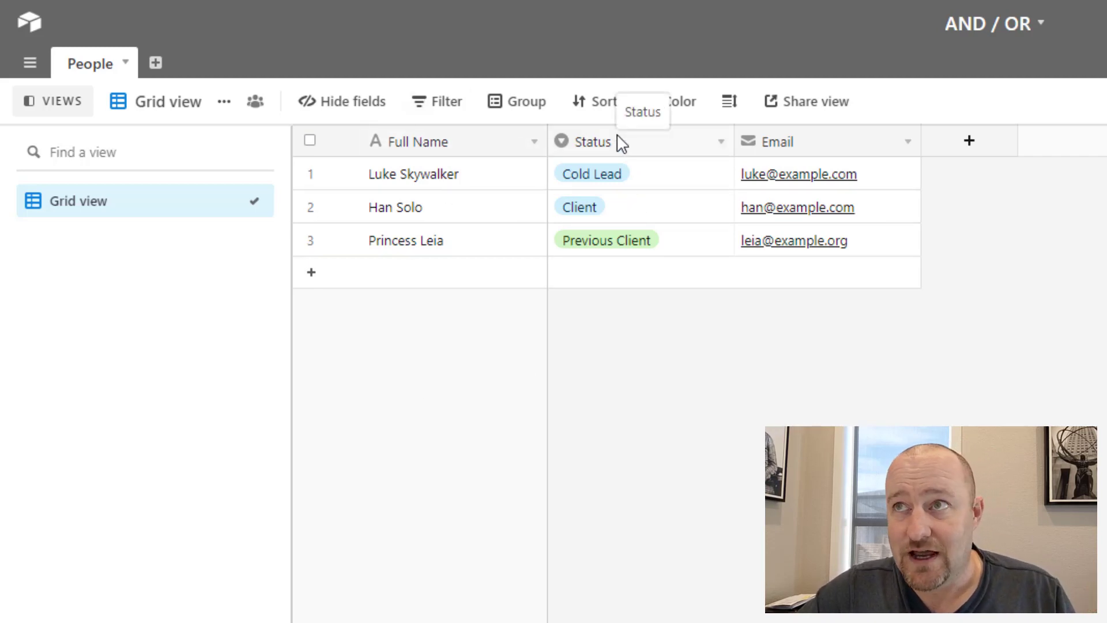
Add a Formula field named 'AND (Client Status AND Existing Email)'
{"action": "left_click", "coordinate": [591, 141]}
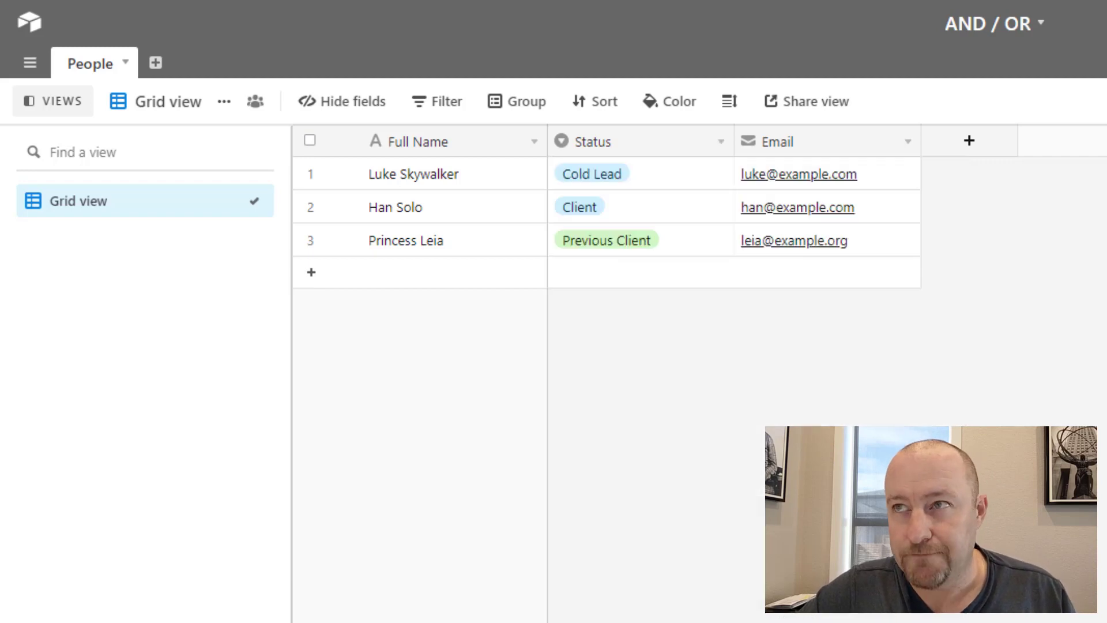
{"action": "mouse_move", "coordinate": [816, 156]}
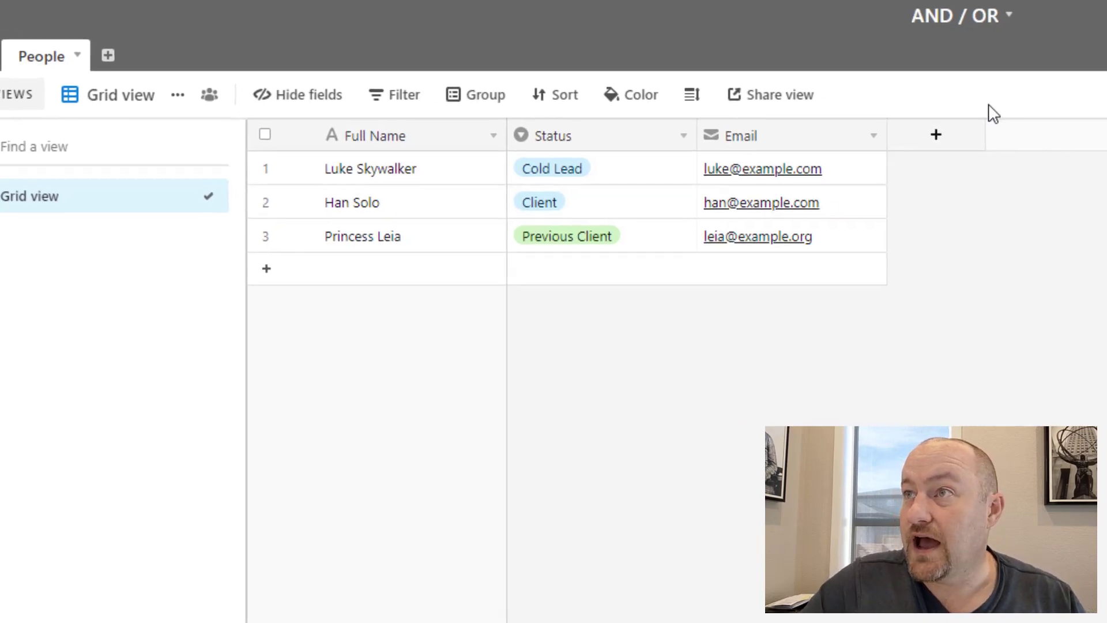
{"action": "type", "text": "AND"}
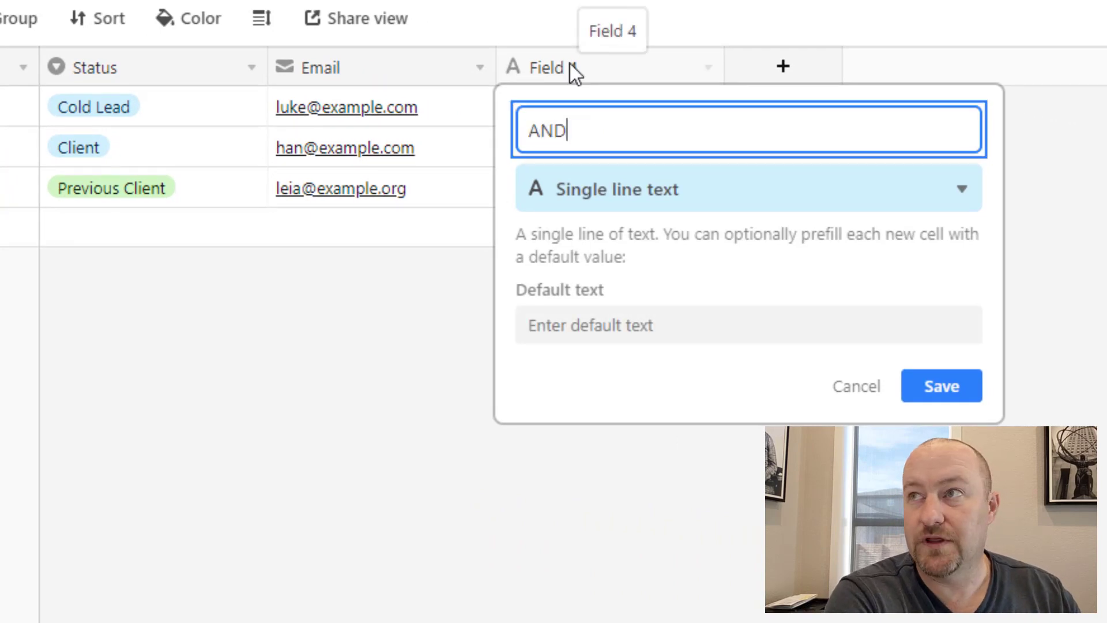
{"action": "left_click", "coordinate": [746, 188]}
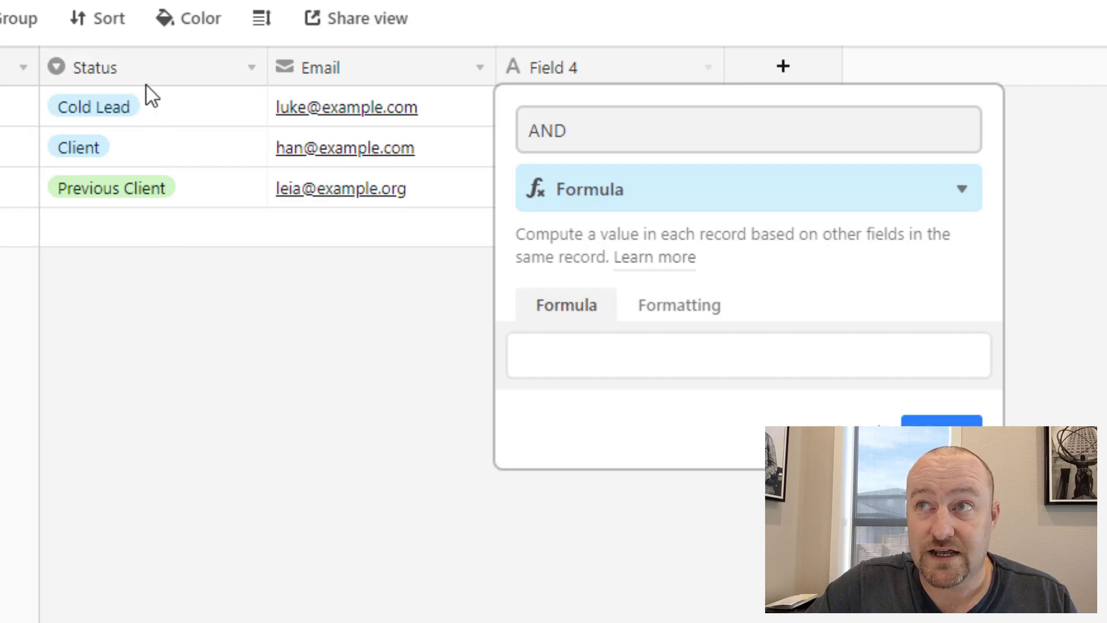
{"action": "mouse_move", "coordinate": [151, 172]}
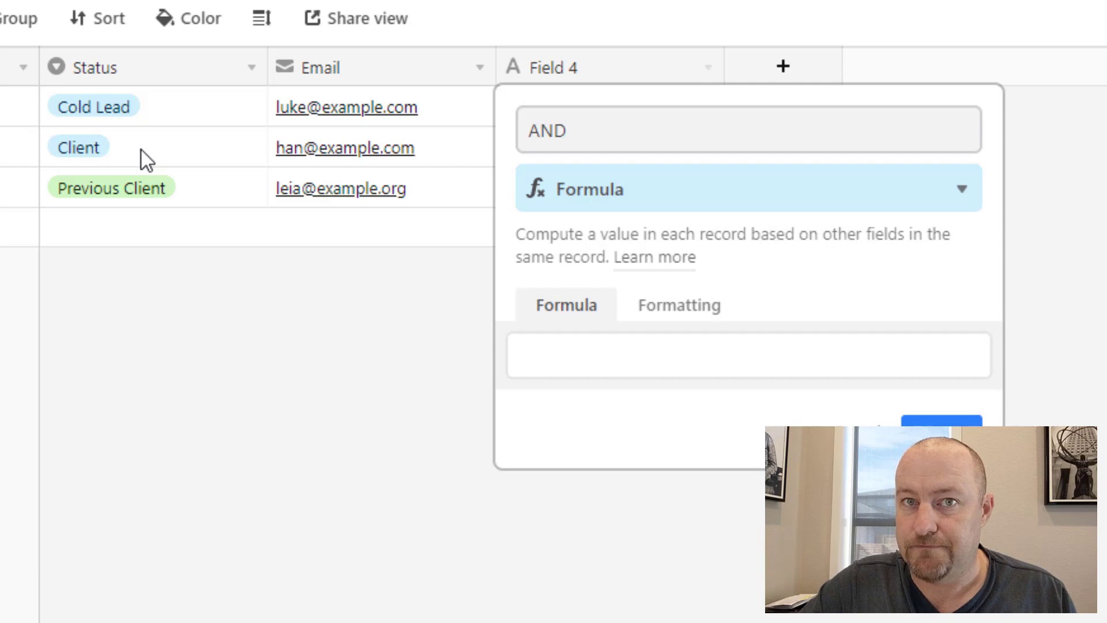
{"action": "left_click", "coordinate": [749, 354]}
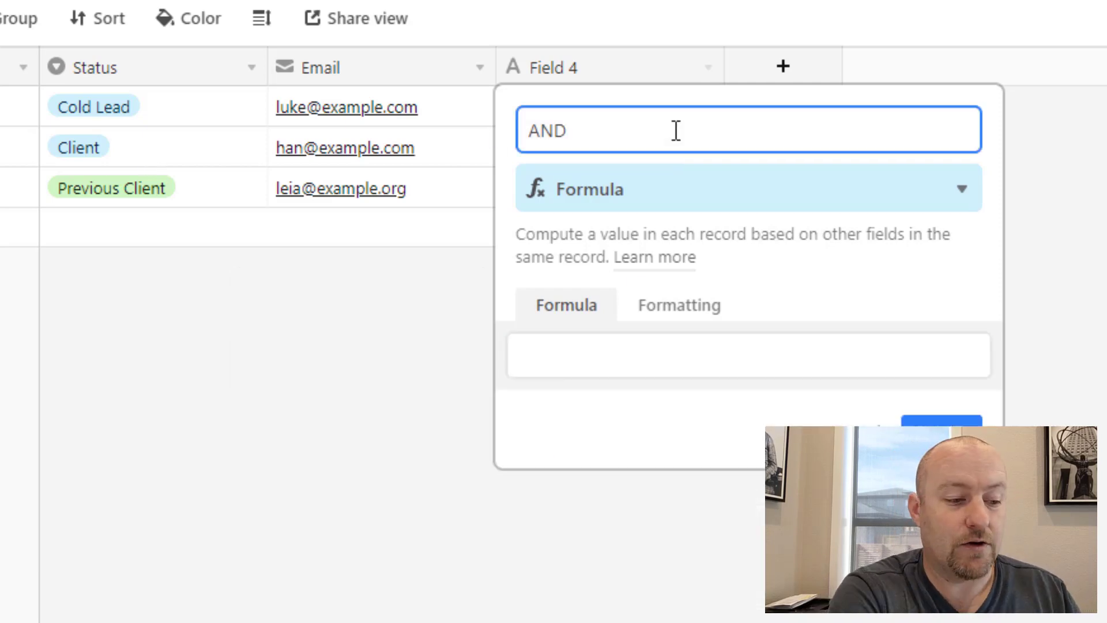
{"action": "type", "text": "("}
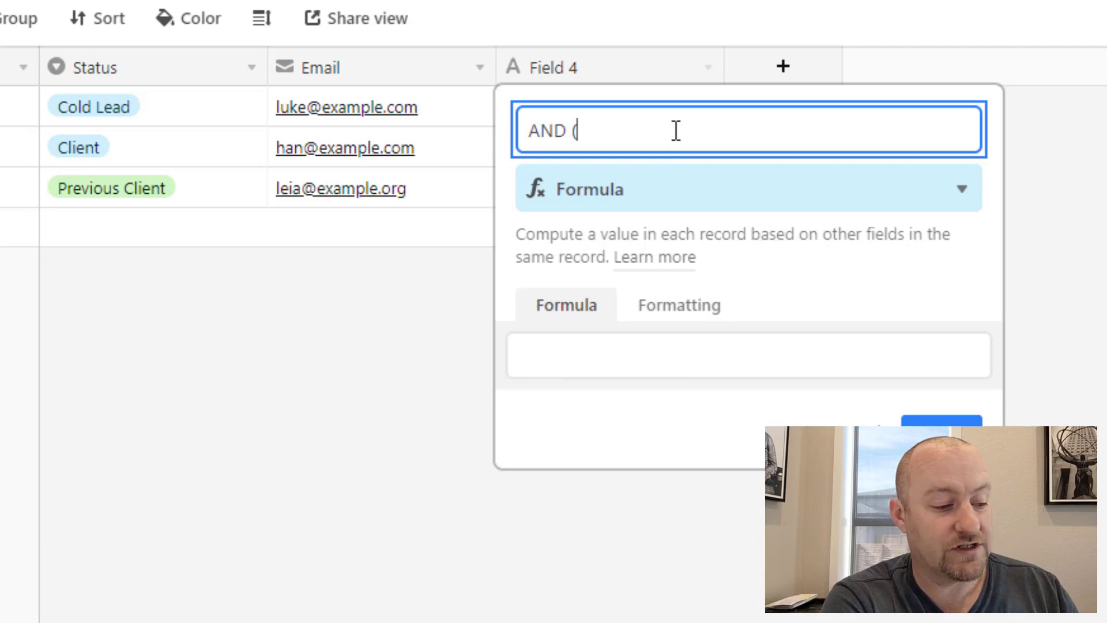
{"action": "type", "text": "Client"}
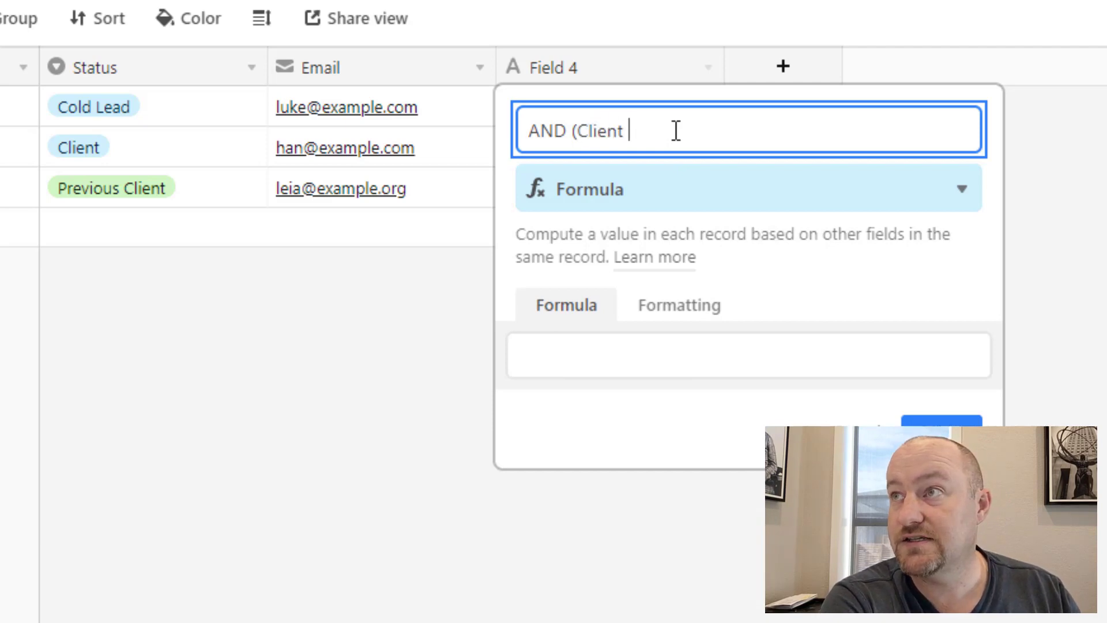
{"action": "type", "text": "Status"}
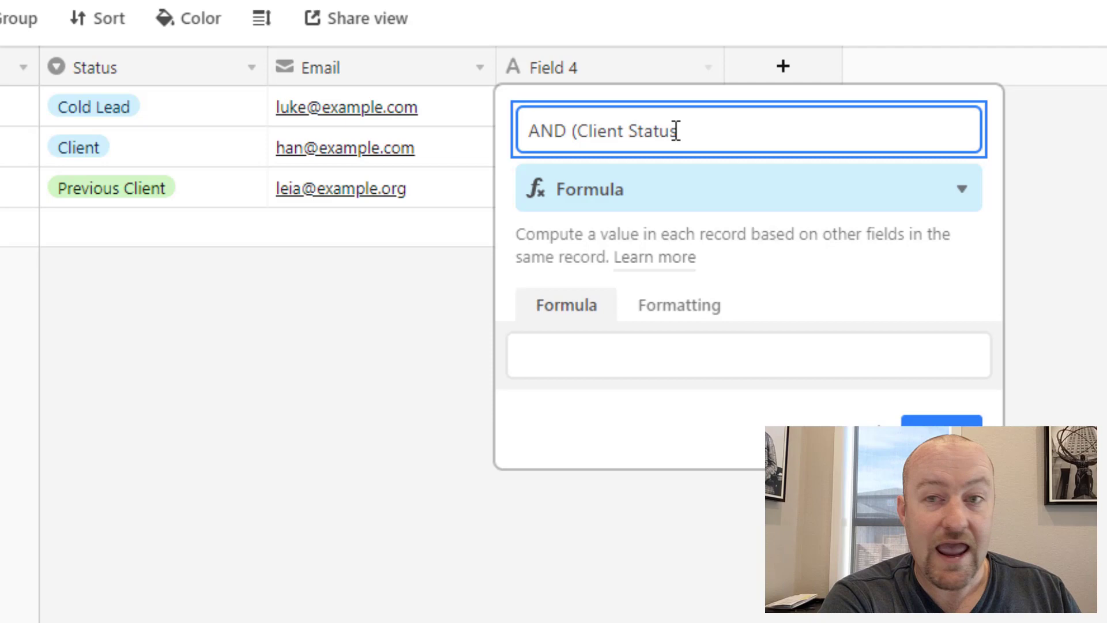
{"action": "type", "text": "AND"}
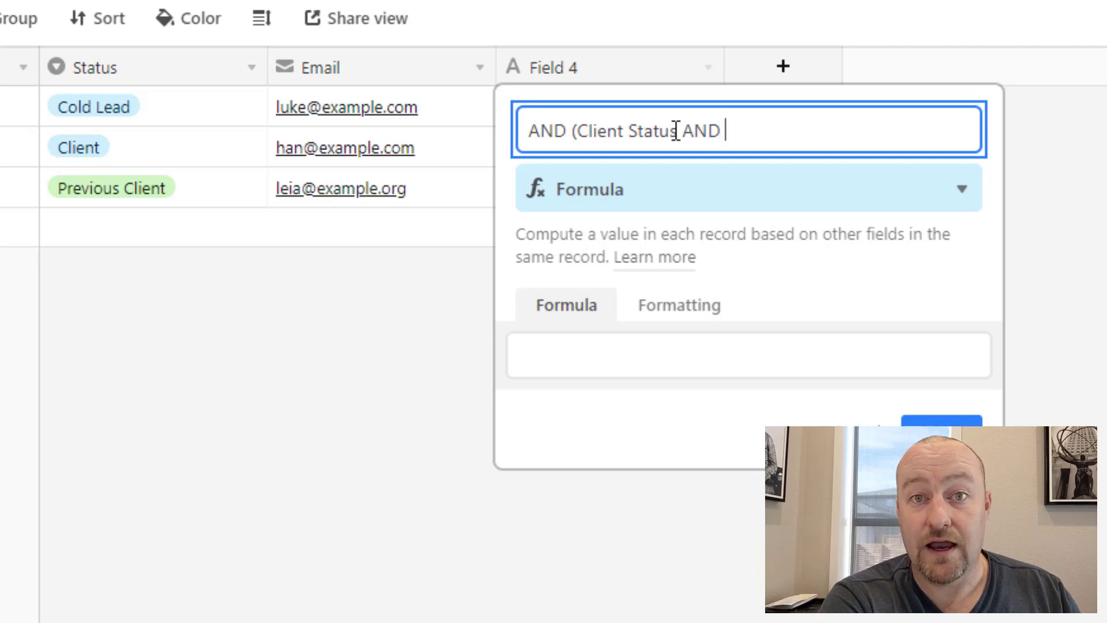
{"action": "type", "text": "Existing Email"}
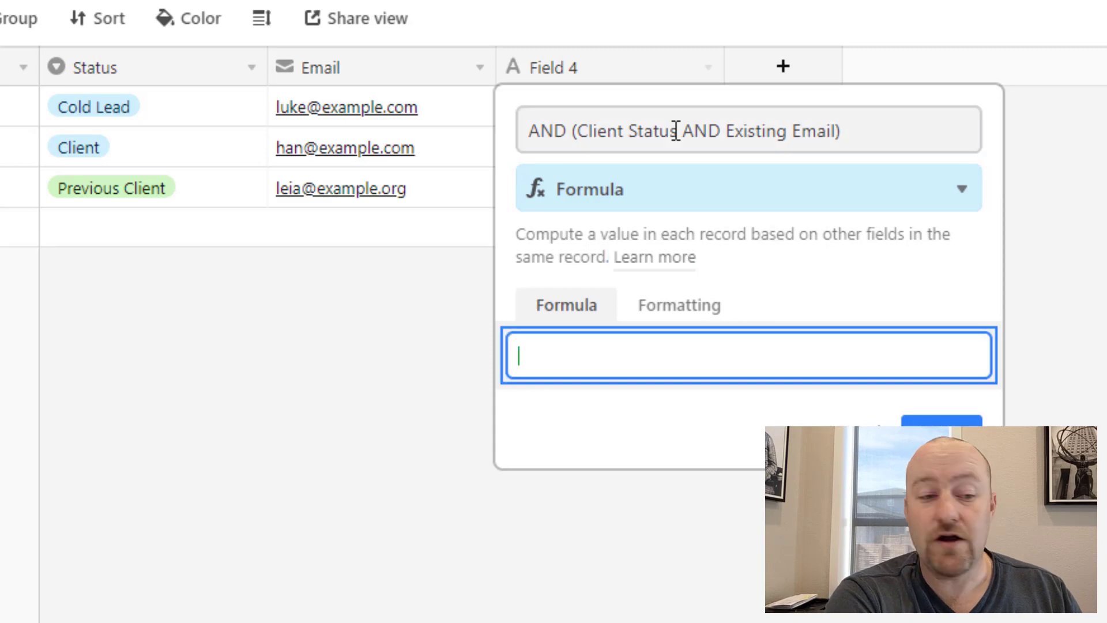
Begin the formula with an empty and() call
{"action": "type", "text": "and("}
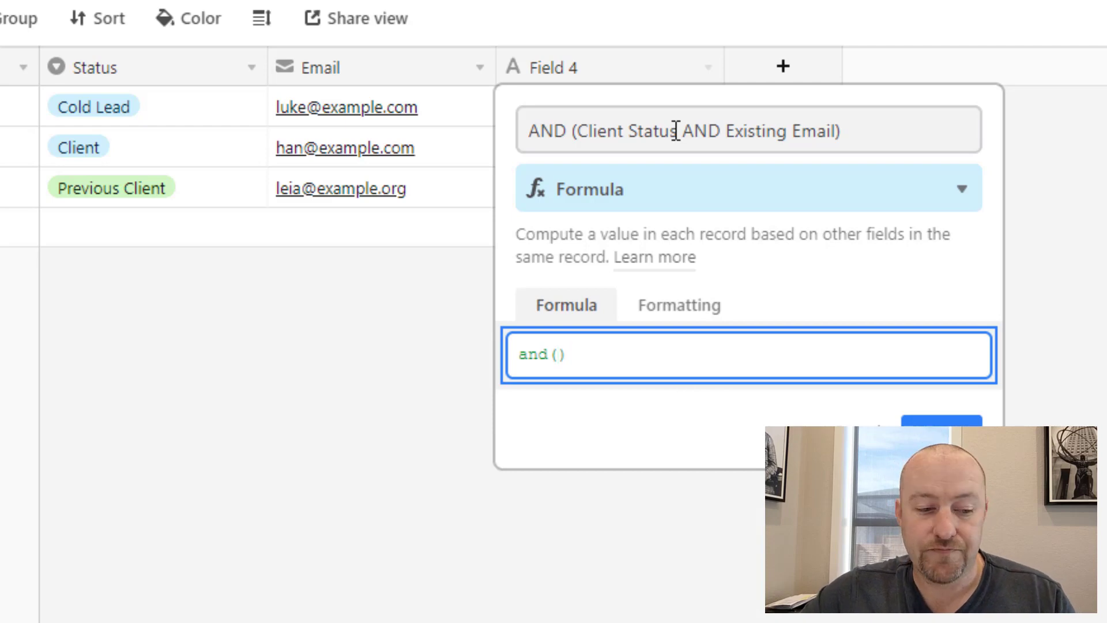
Write the first condition Status='Client', inserting Status from the suggestions
{"action": "left_click", "coordinate": [558, 354]}
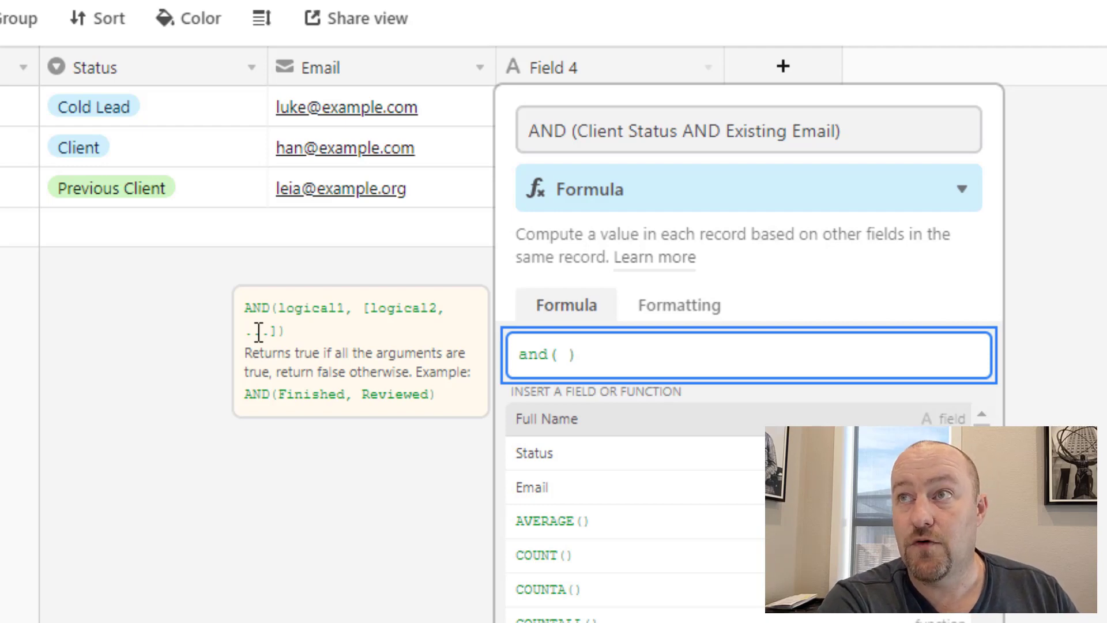
{"action": "left_click", "coordinate": [533, 452]}
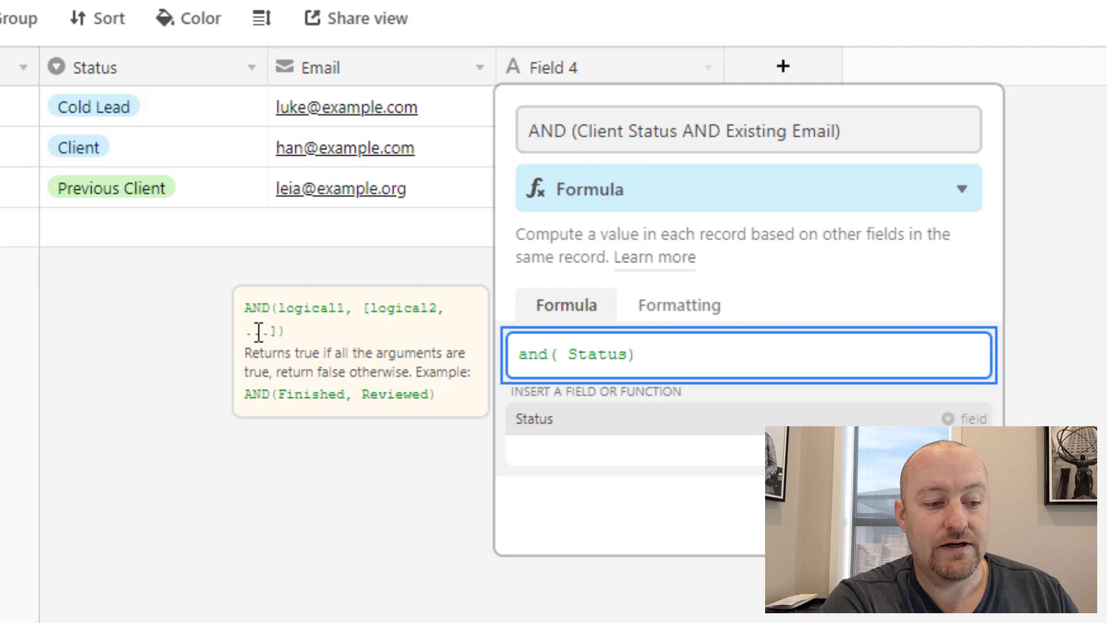
{"action": "type", "text": "="}
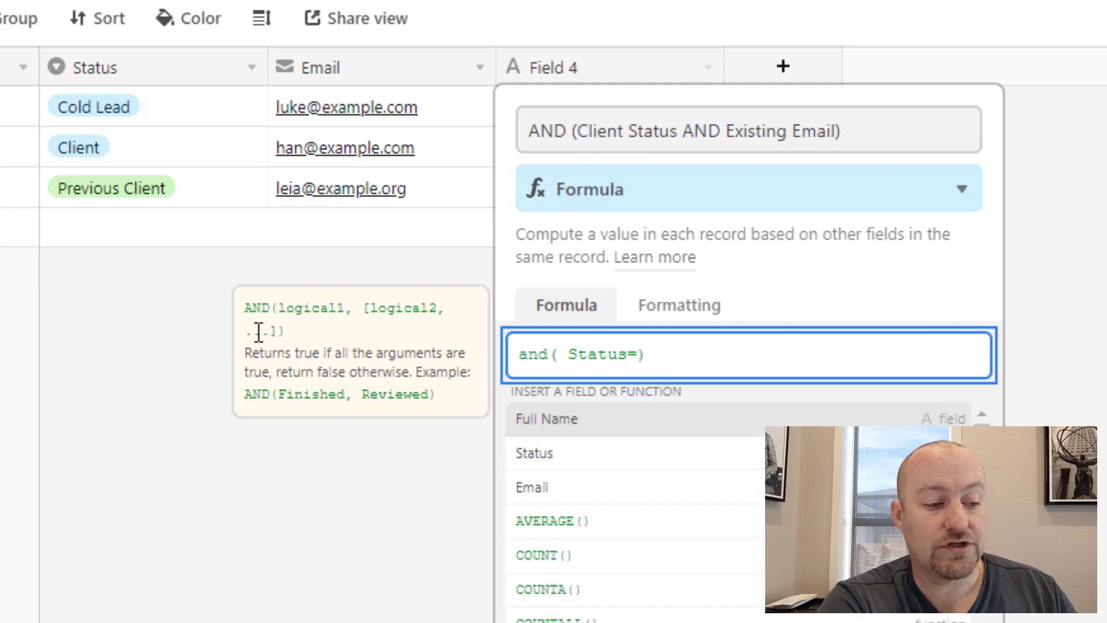
{"action": "type", "text": "'"}
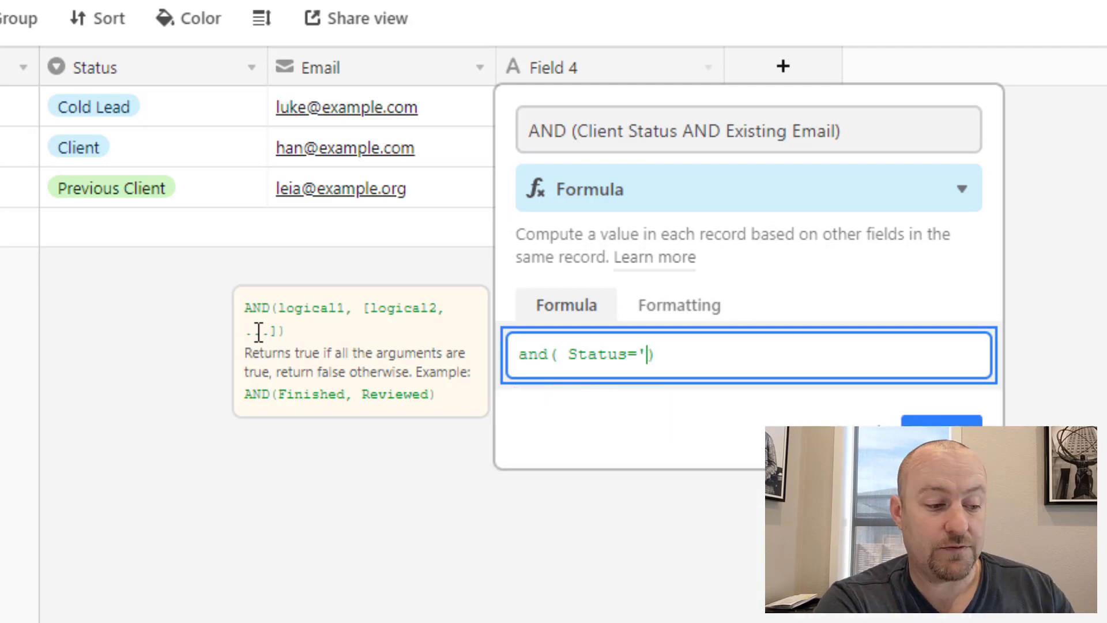
{"action": "type", "text": "C"}
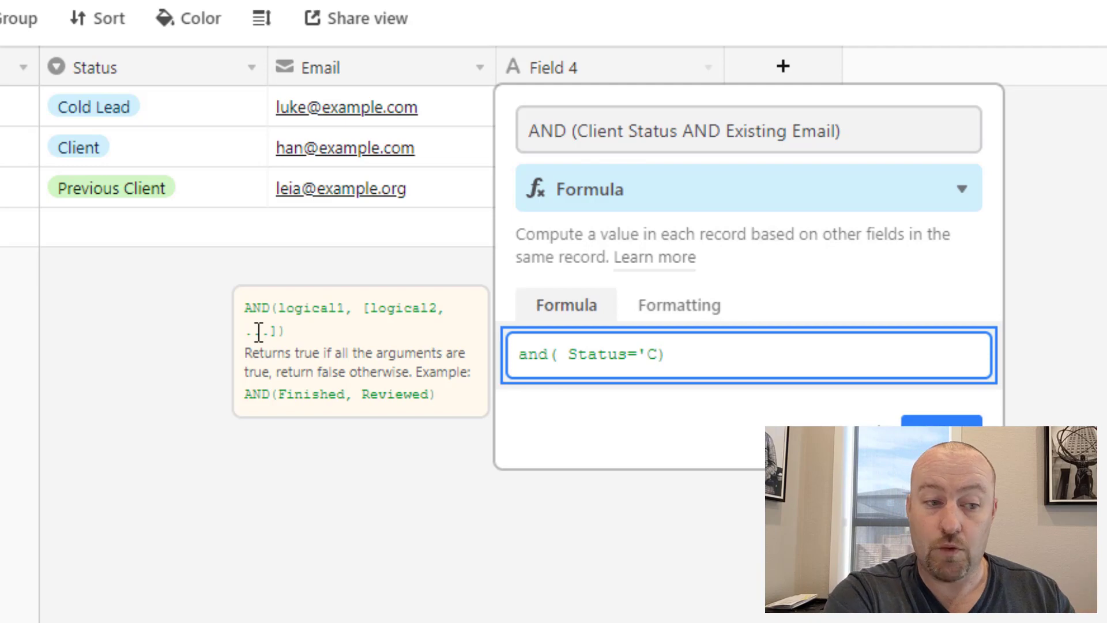
{"action": "type", "text": "lient"}
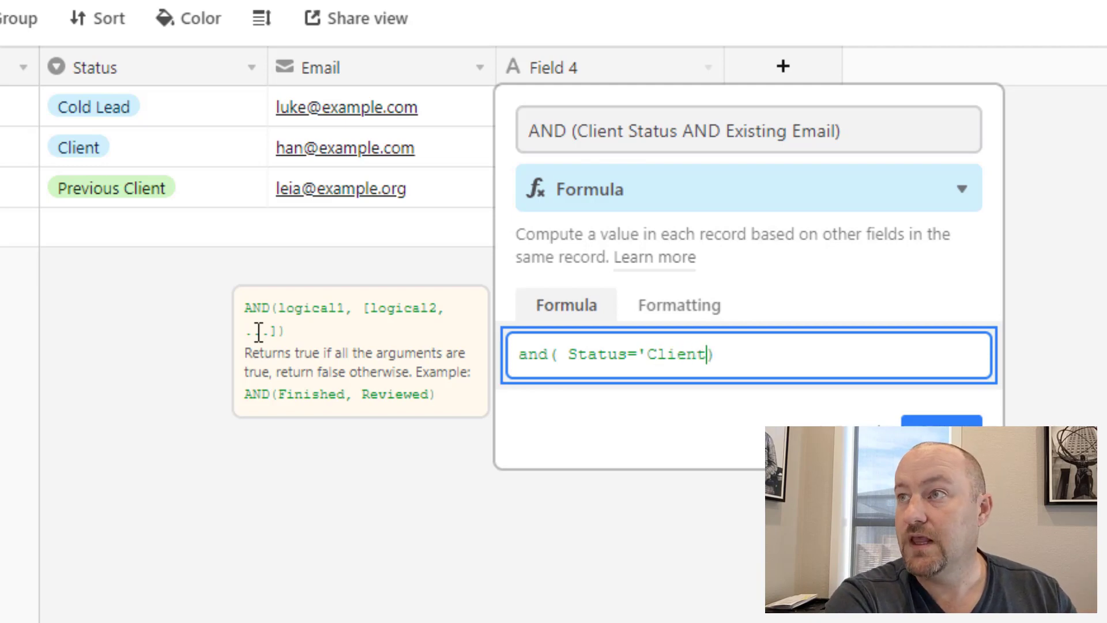
{"action": "type", "text": "'"}
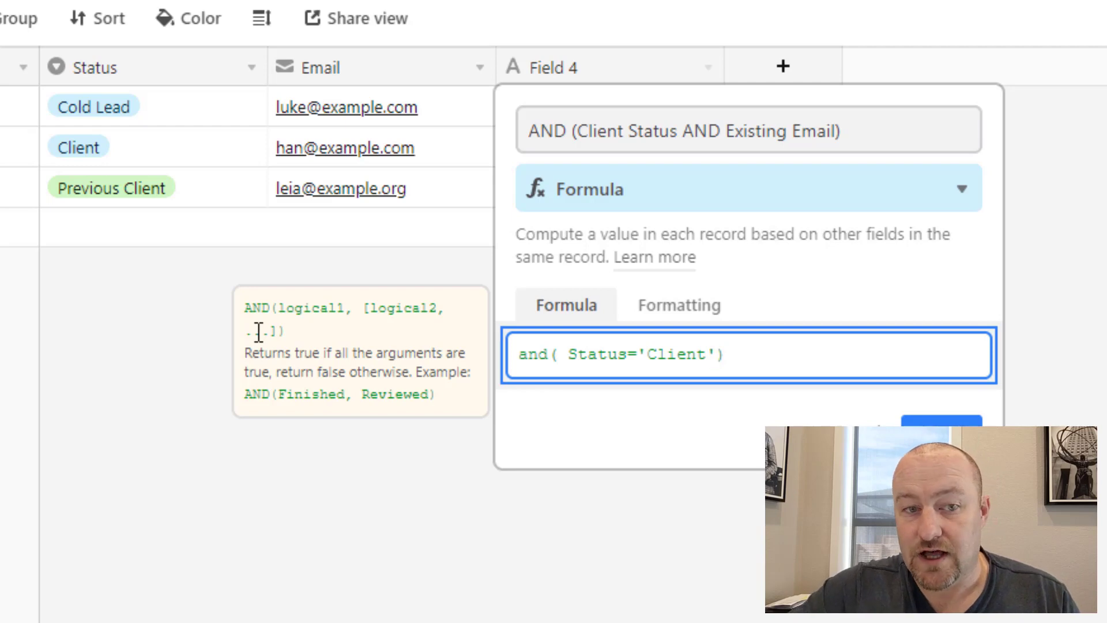
Add Email as the second condition, completing and(Status='Client', Email)
{"action": "type", "text": ","}
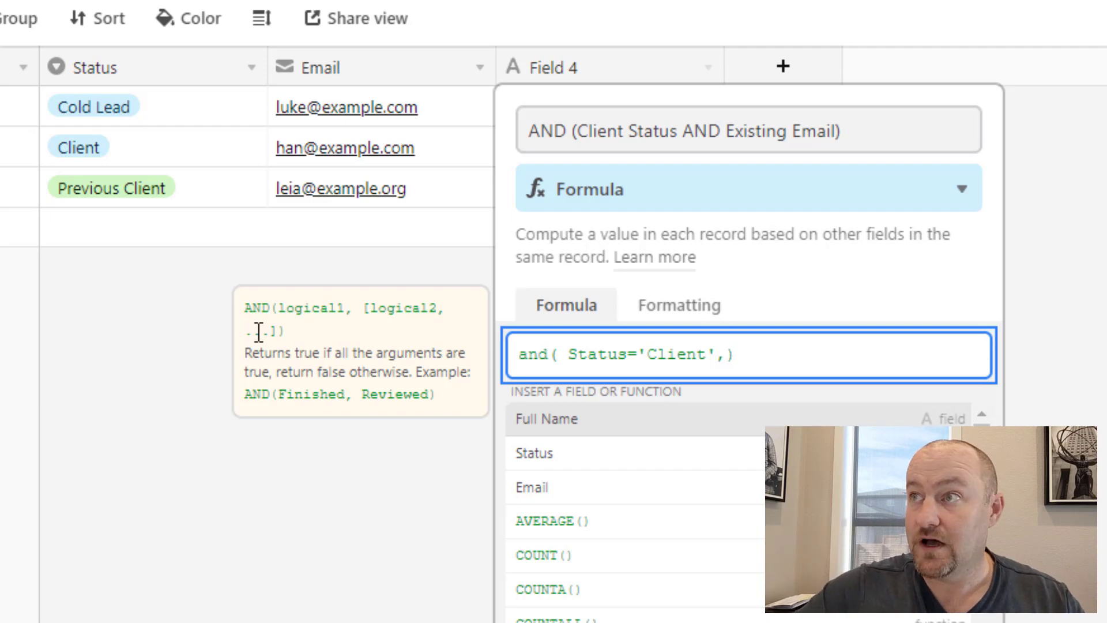
{"action": "type", "text": "e"}
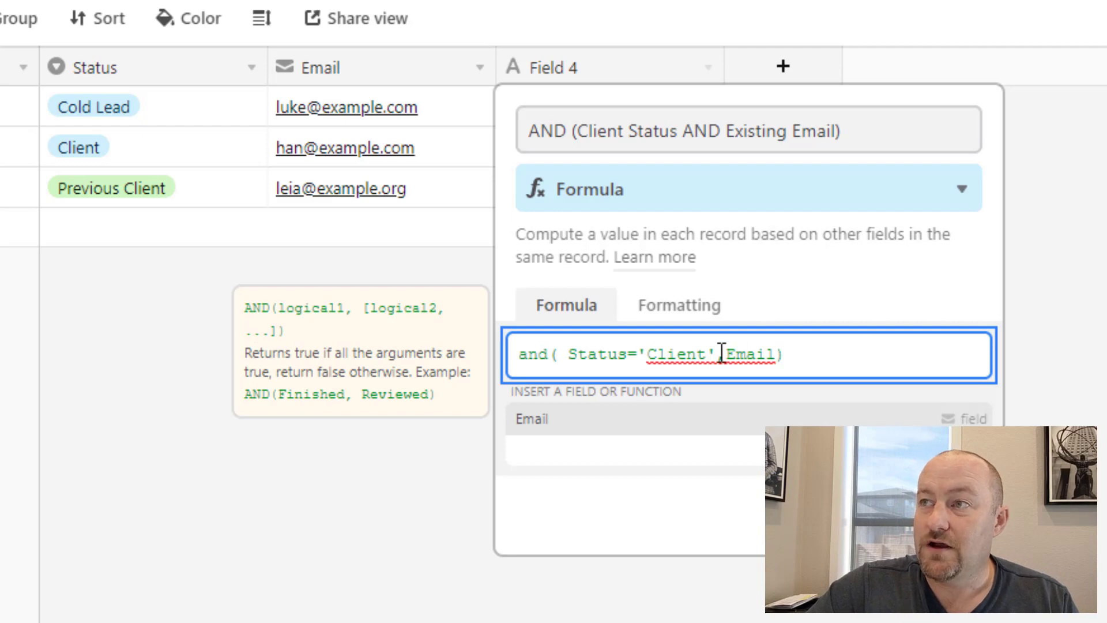
{"action": "left_click", "coordinate": [719, 354]}
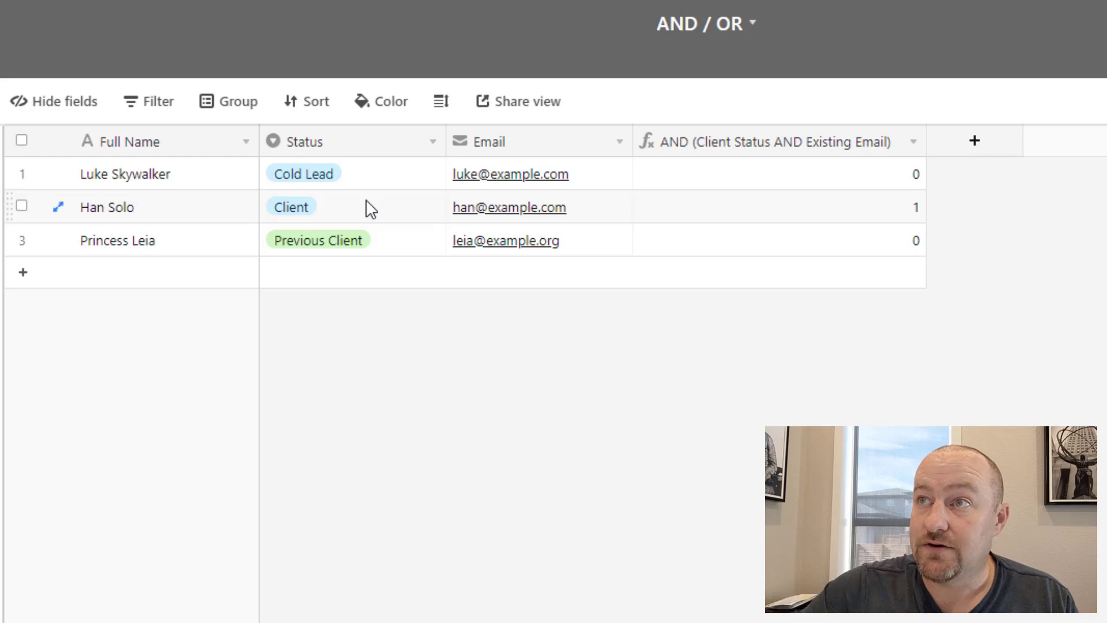
{"action": "left_click", "coordinate": [319, 240]}
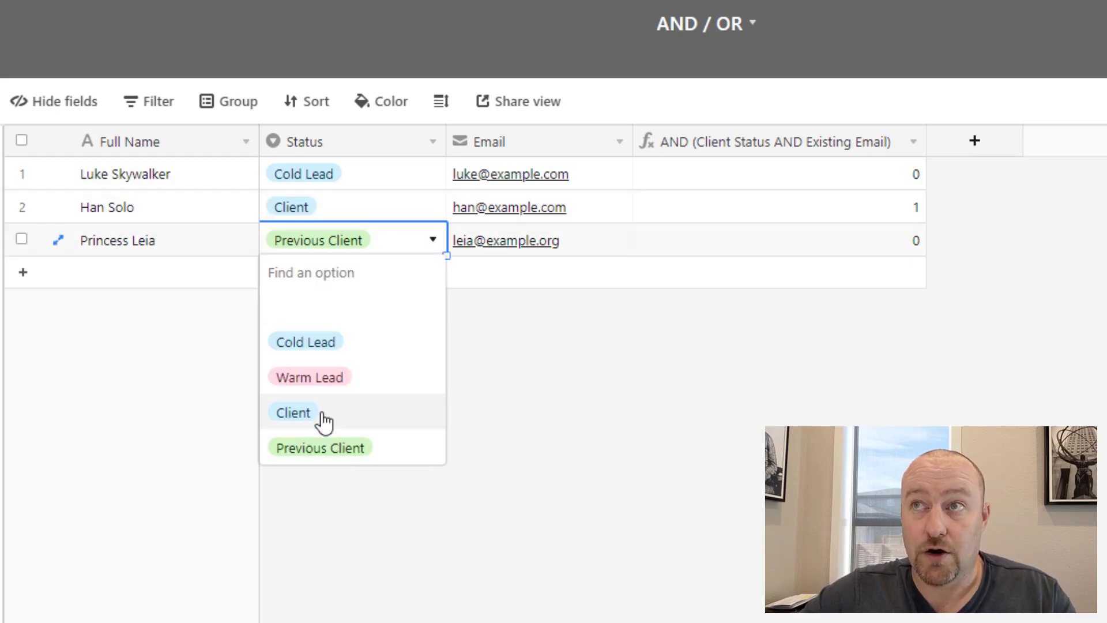
{"action": "left_click", "coordinate": [291, 413]}
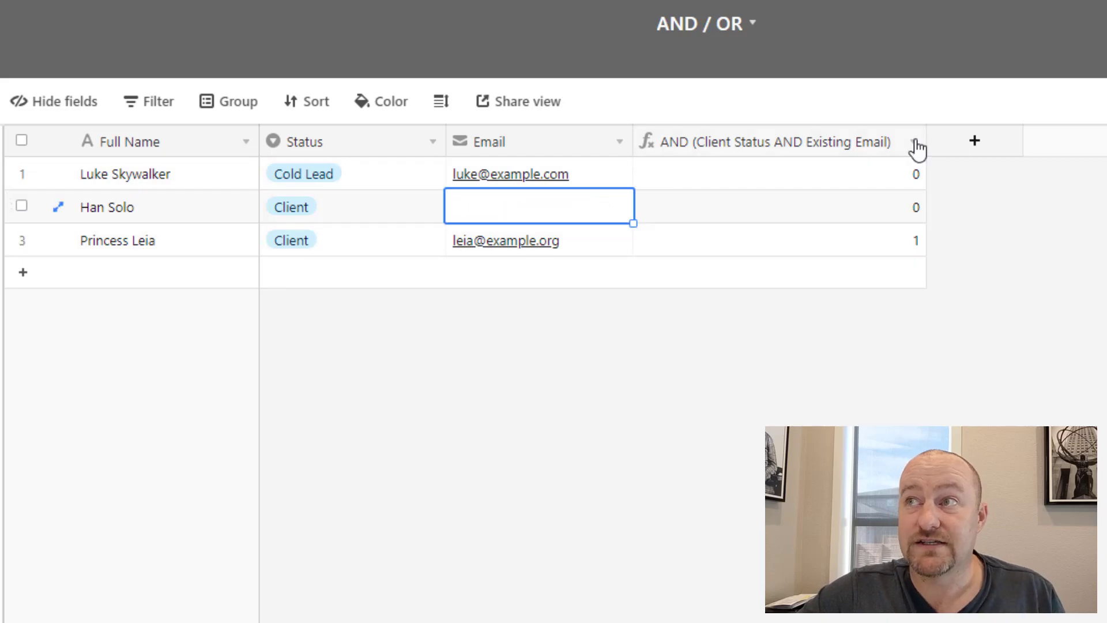
{"action": "left_click", "coordinate": [916, 140]}
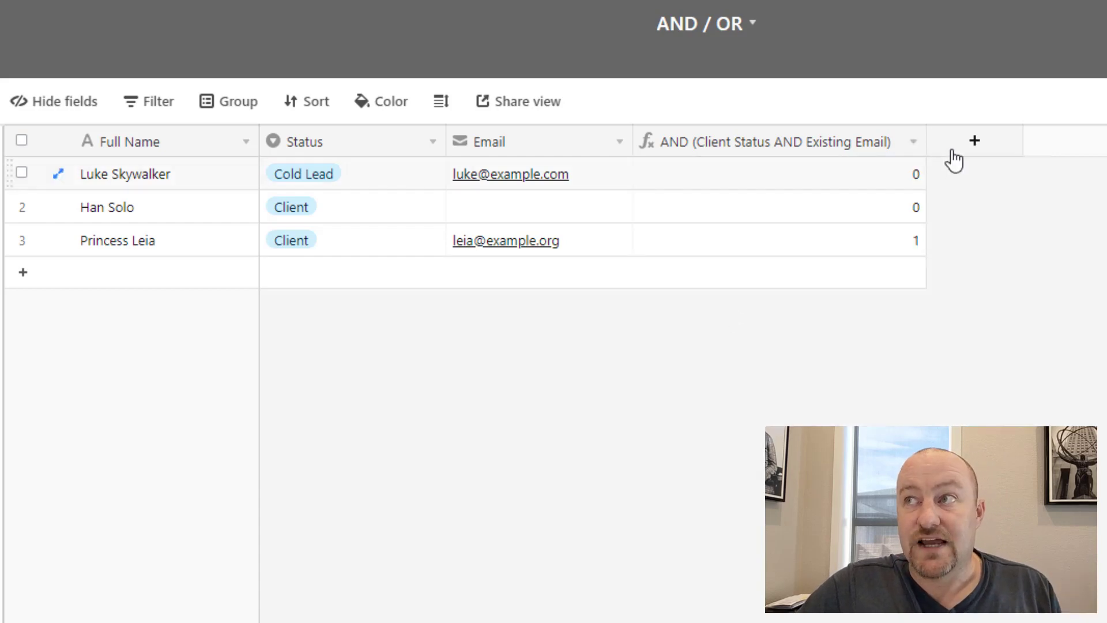
{"action": "mouse_move", "coordinate": [975, 141]}
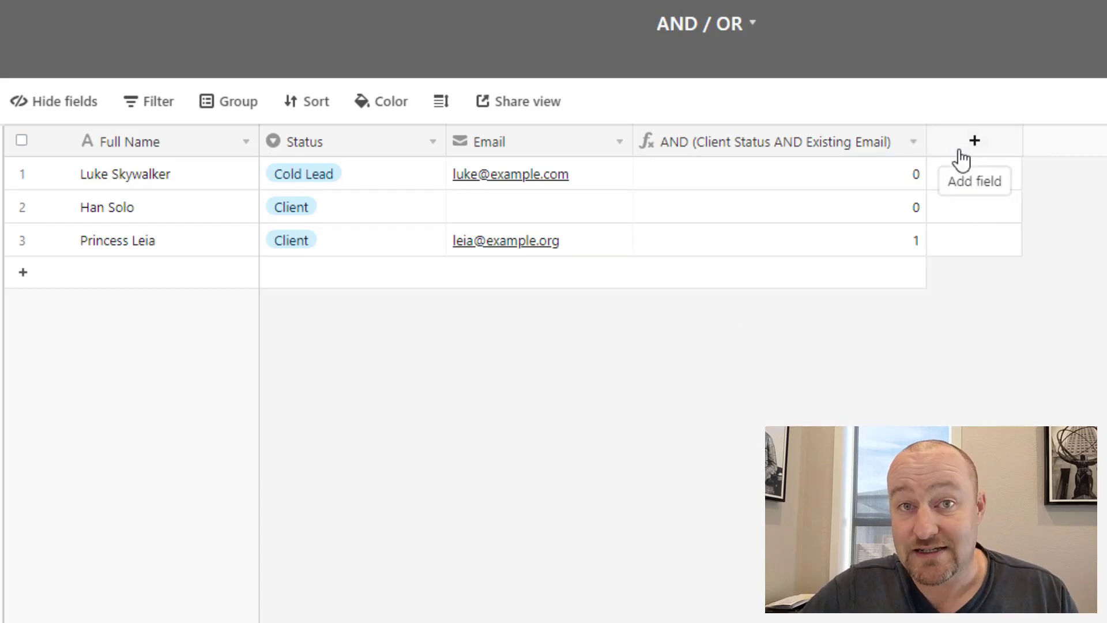
{"action": "left_click", "coordinate": [974, 140]}
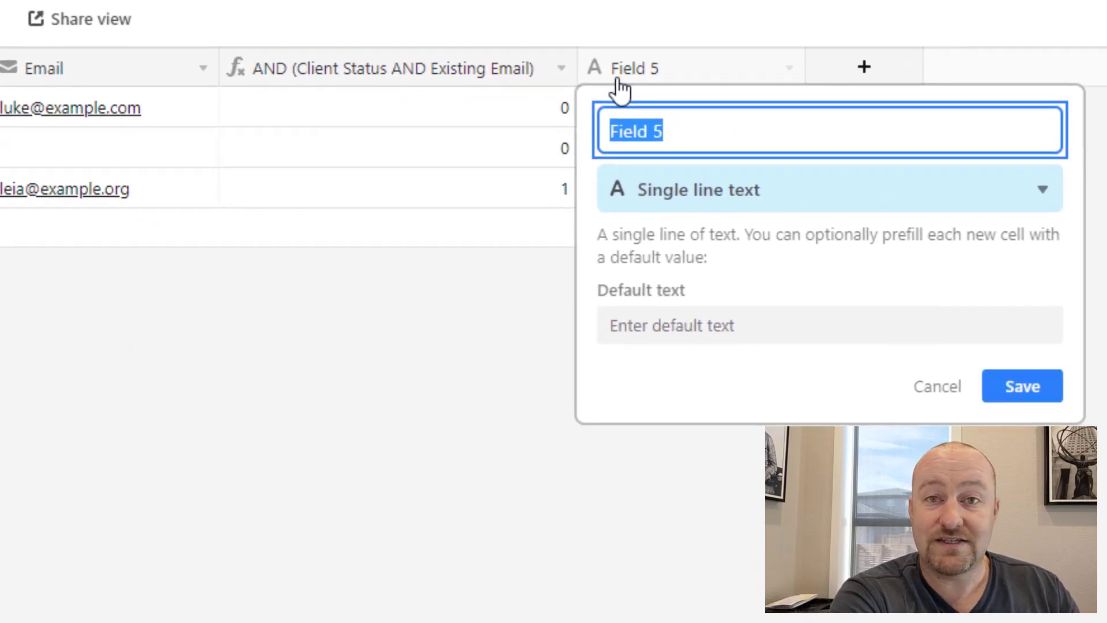
Name the field 'OR (Client Status OR Existing Email)' and make it a Formula
{"action": "type", "text": "OR (Client Status OR"}
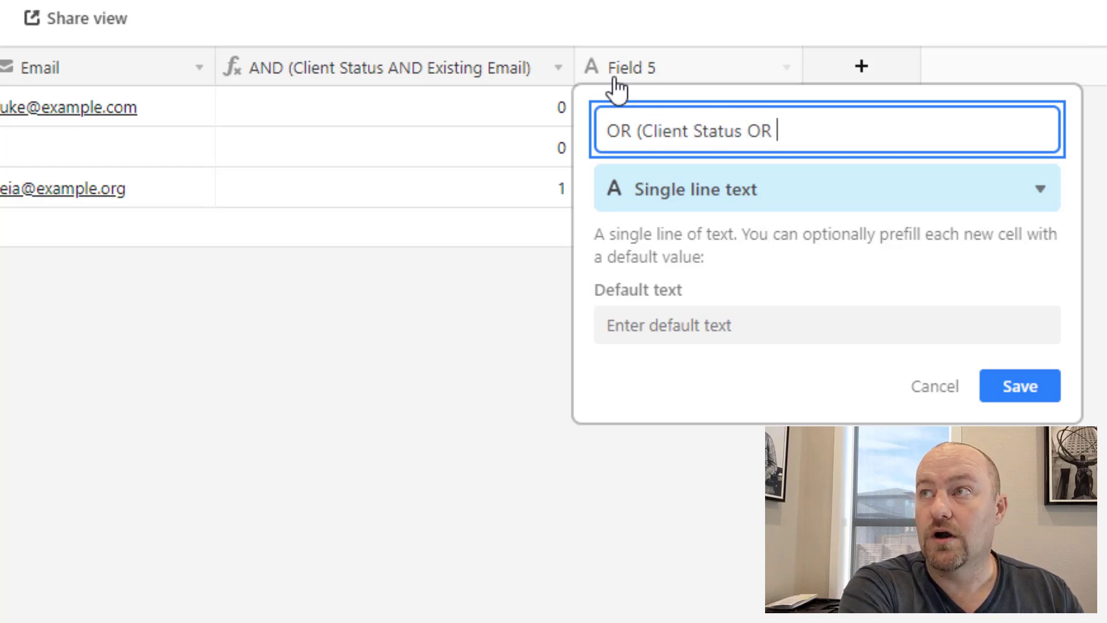
{"action": "type", "text": "Existing Email"}
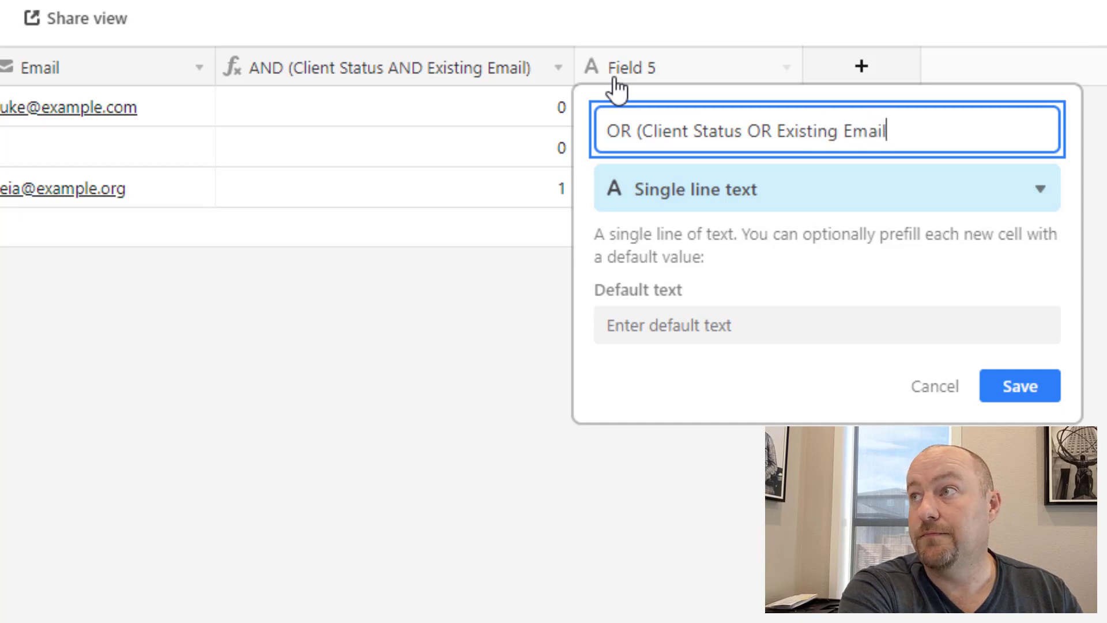
{"action": "left_click", "coordinate": [826, 188]}
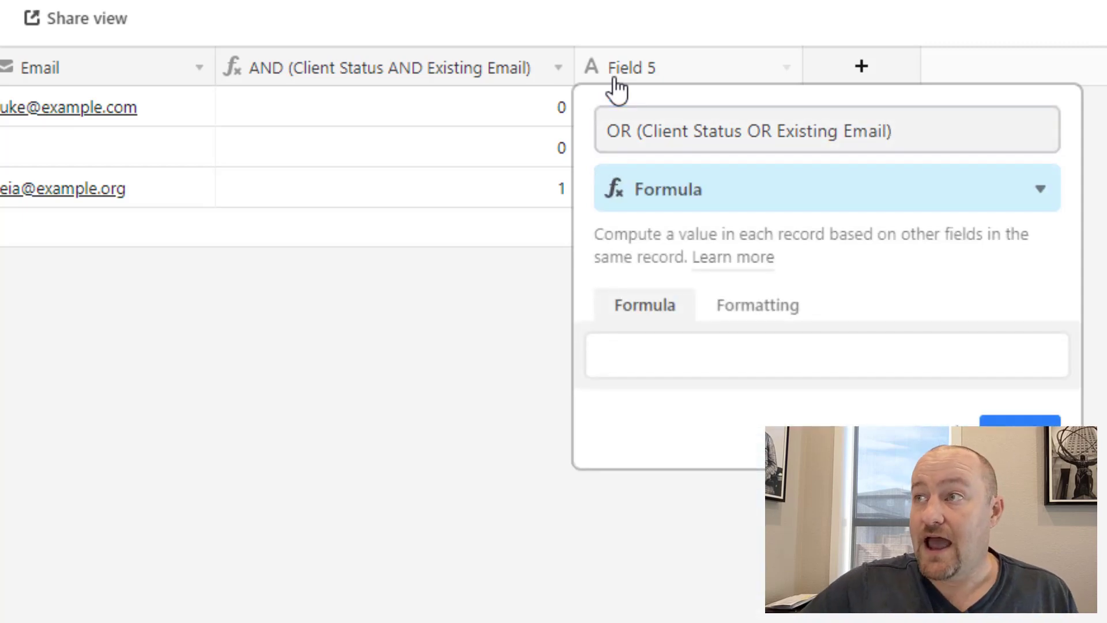
{"action": "left_click", "coordinate": [825, 355]}
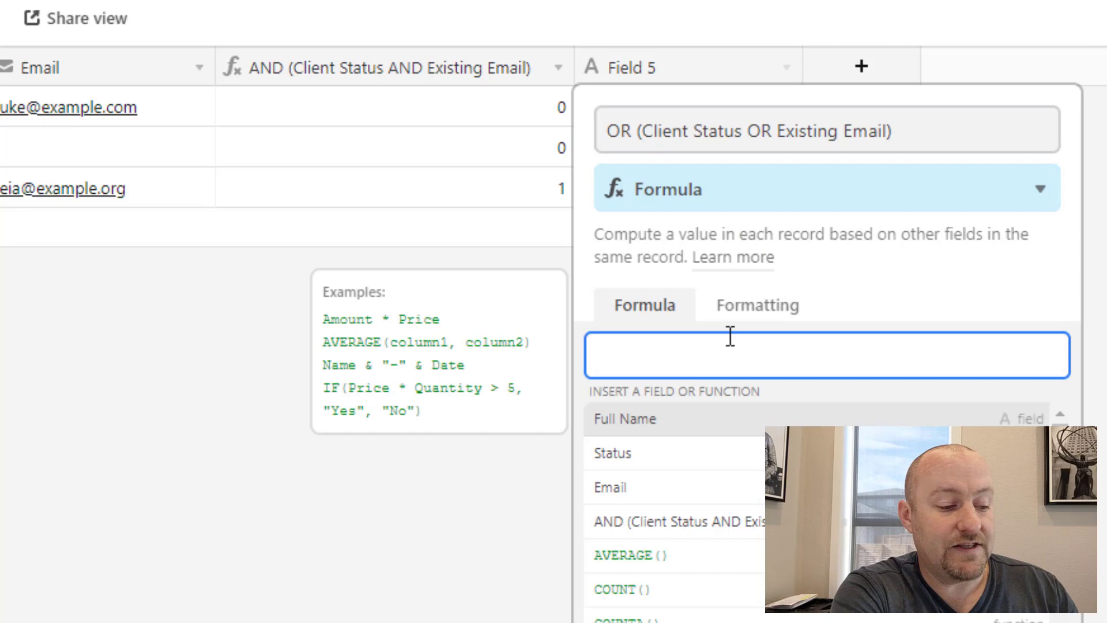
Enter the formula or(Status='Client', Email) and save it
{"action": "type", "text": "or()"}
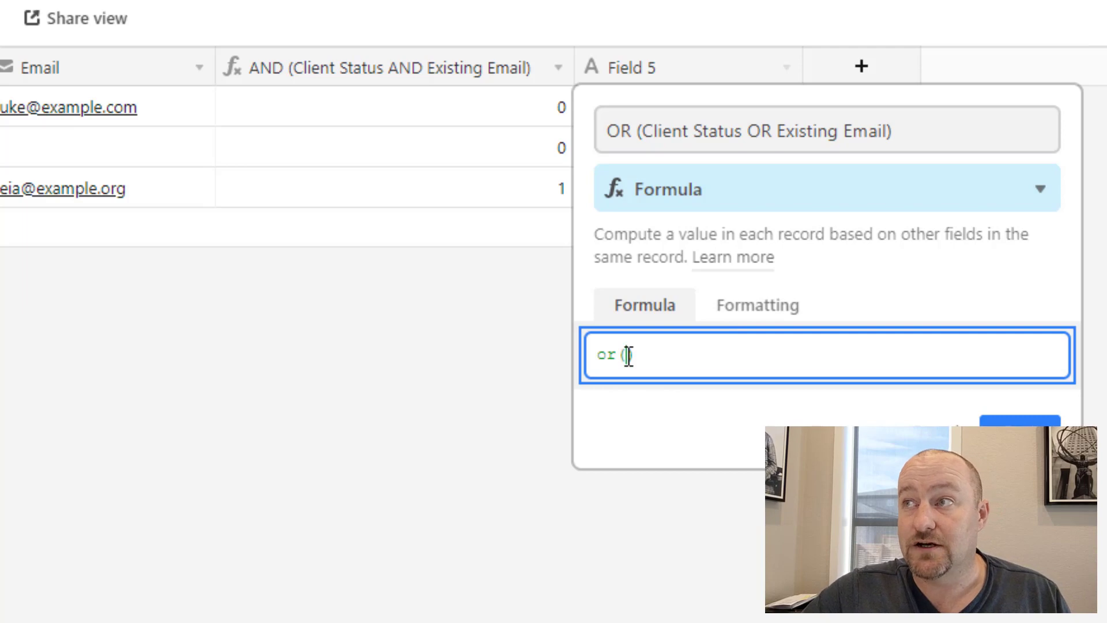
{"action": "type", "text": "("}
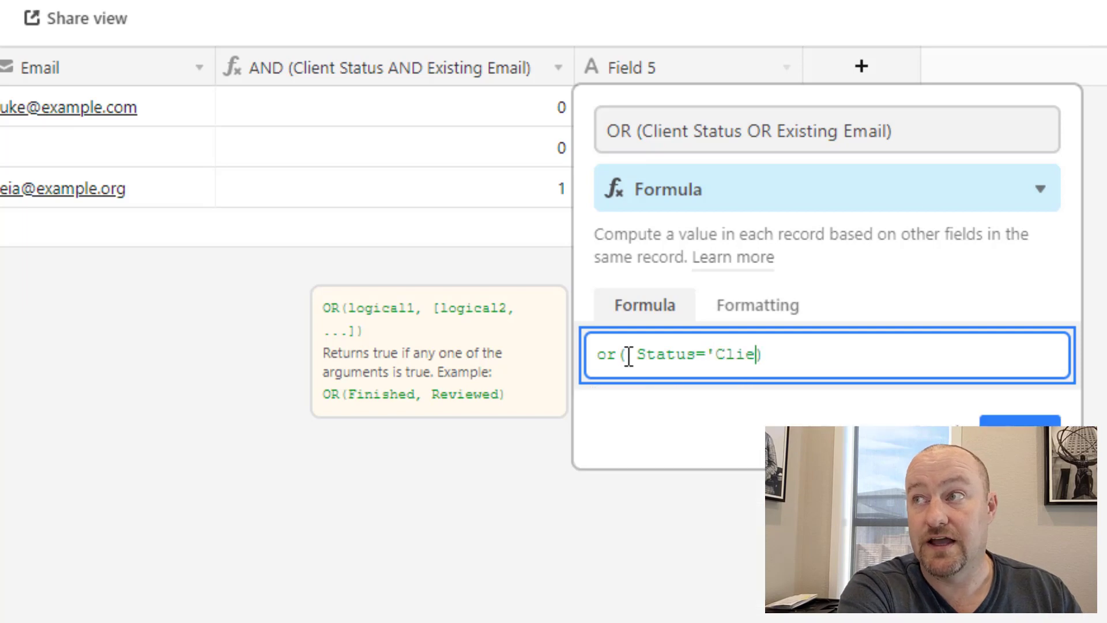
{"action": "type", "text": "nt',e"}
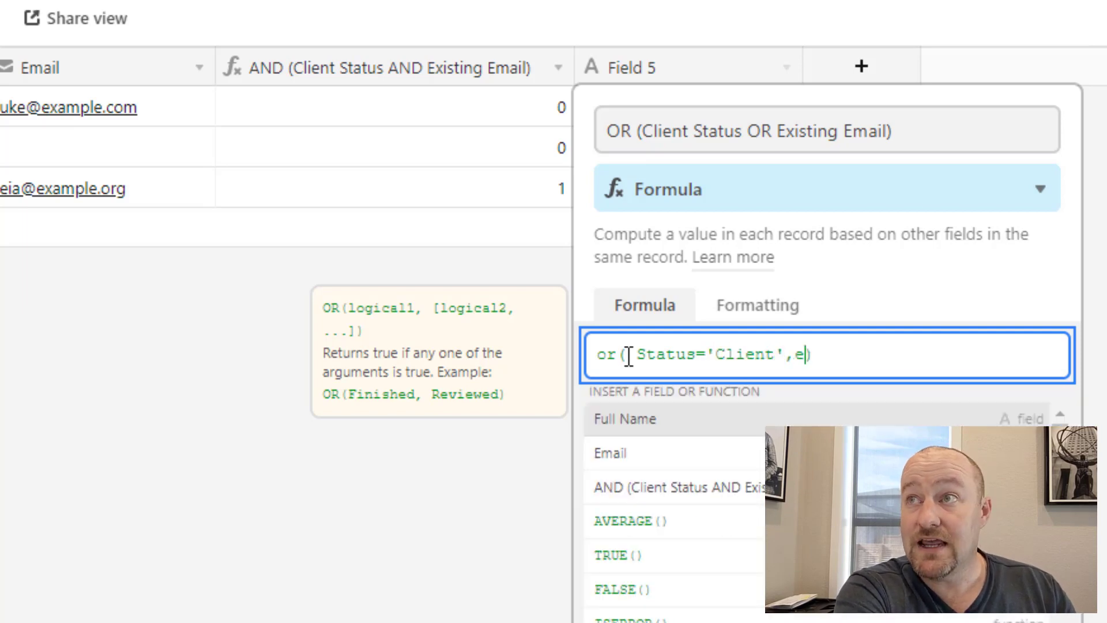
{"action": "type", "text": "mail"}
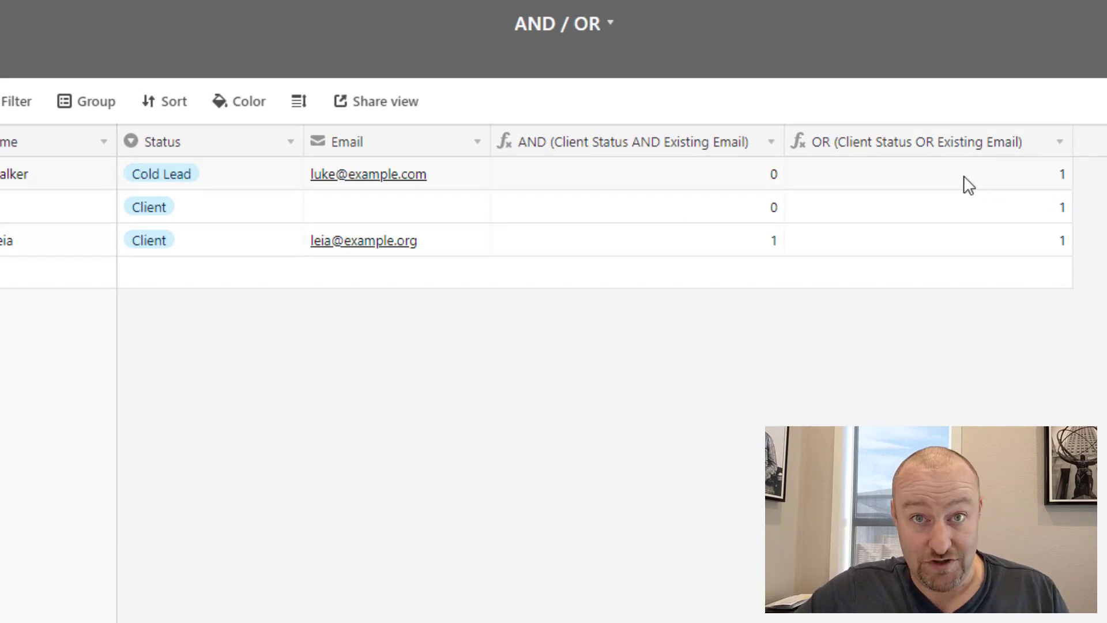
{"action": "mouse_move", "coordinate": [828, 178]}
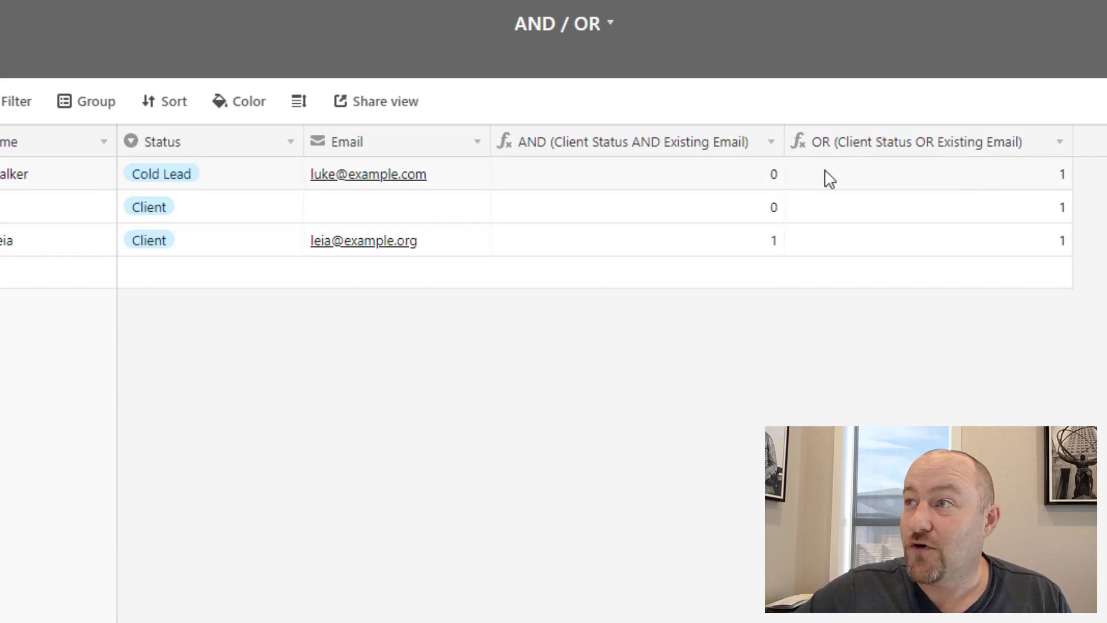
{"action": "mouse_move", "coordinate": [716, 146]}
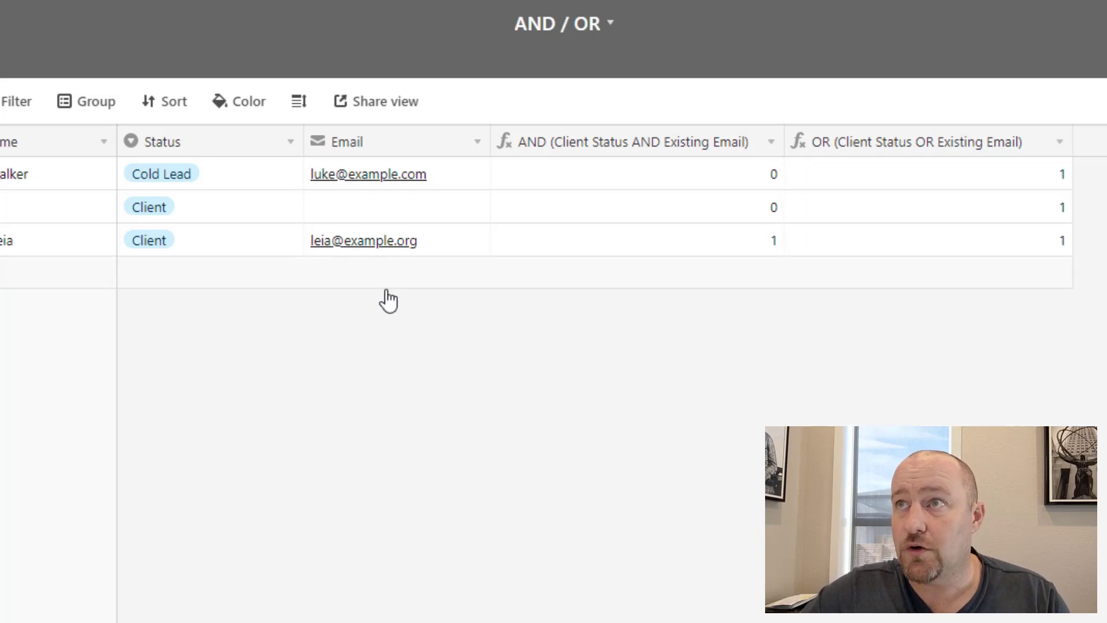
{"action": "left_click", "coordinate": [396, 174]}
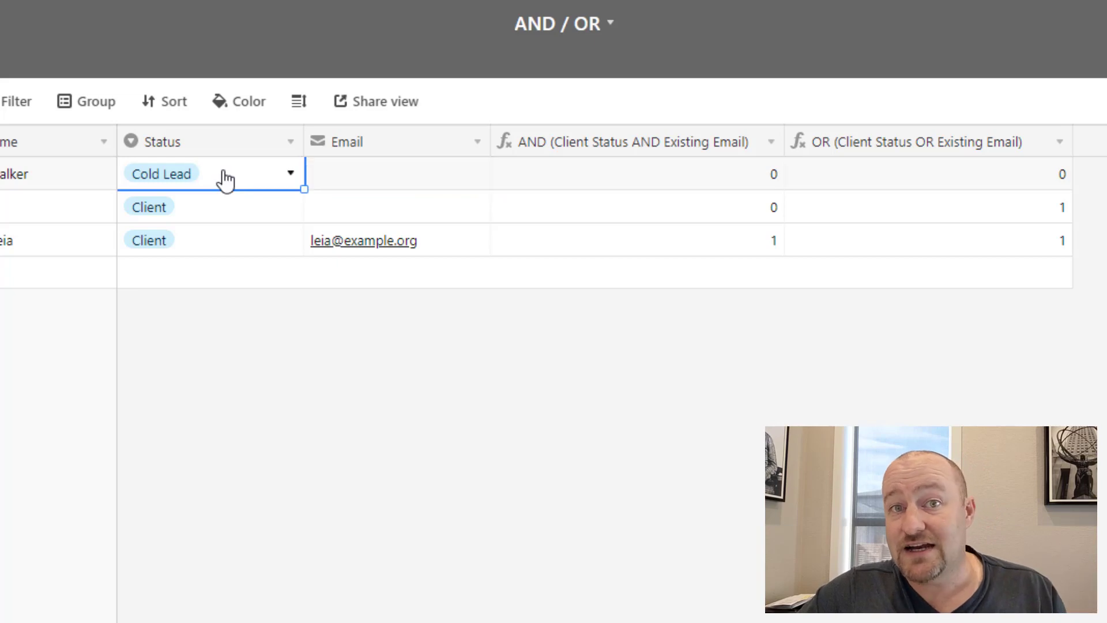
{"action": "mouse_move", "coordinate": [522, 170]}
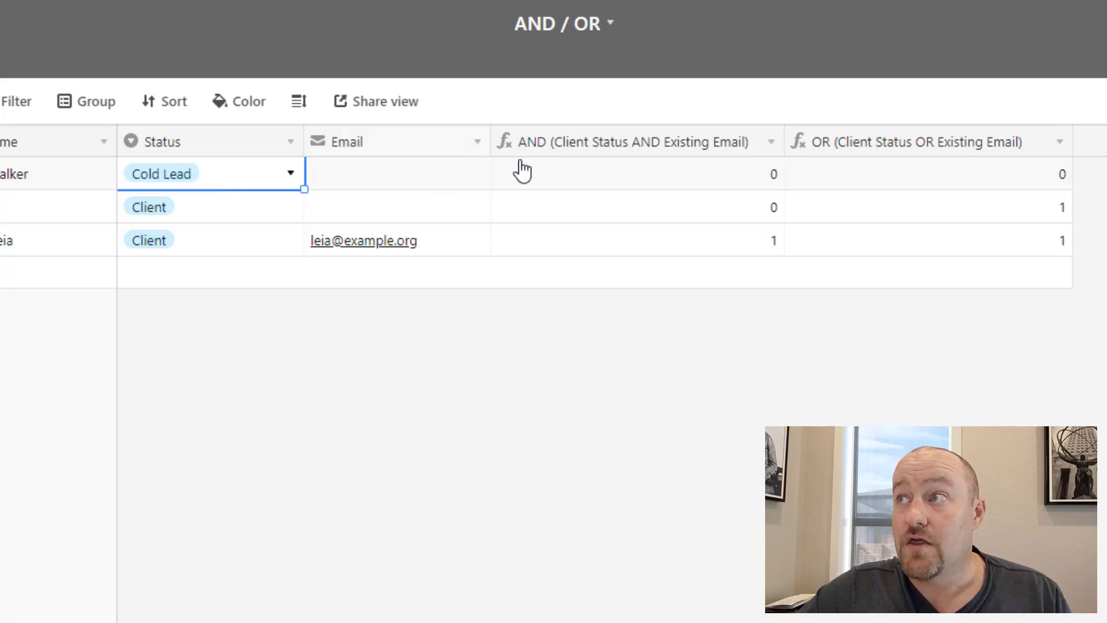
{"action": "left_click", "coordinate": [917, 174]}
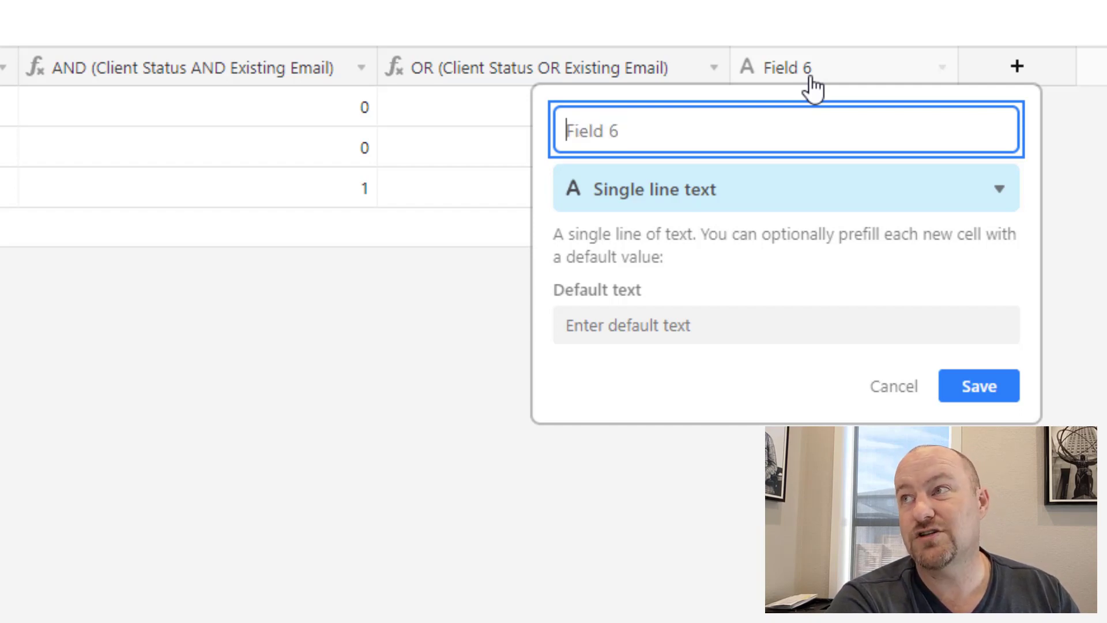
Name the field 'AND/OR Combo' and start or() with Full Name inserted
{"action": "type", "text": "AND/OR Comb"}
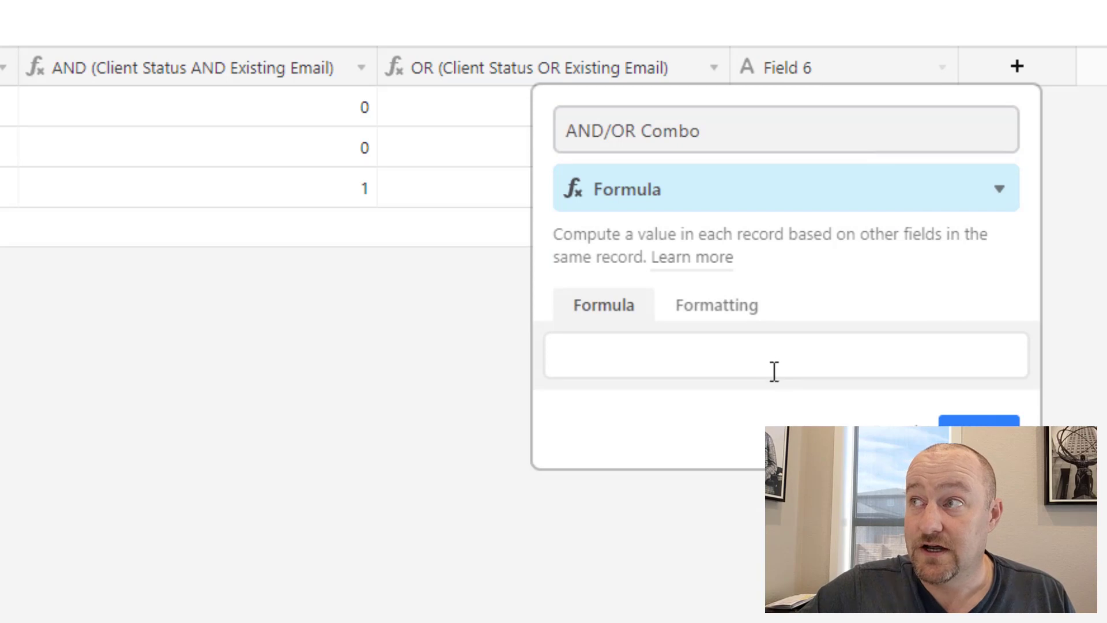
{"action": "type", "text": "or()"}
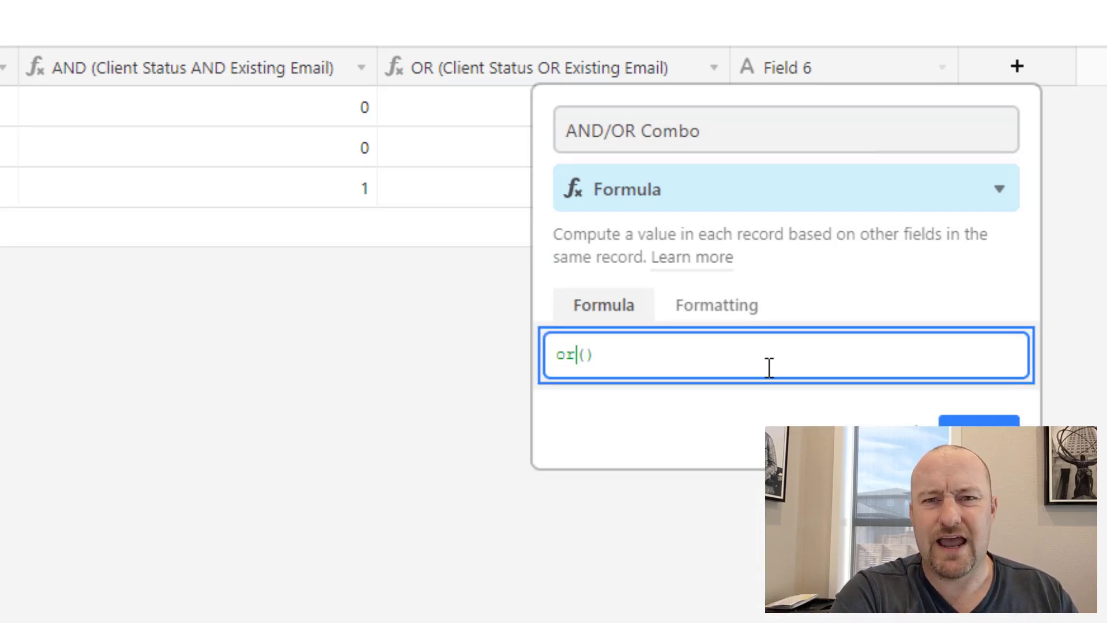
{"action": "double_click", "coordinate": [565, 354]}
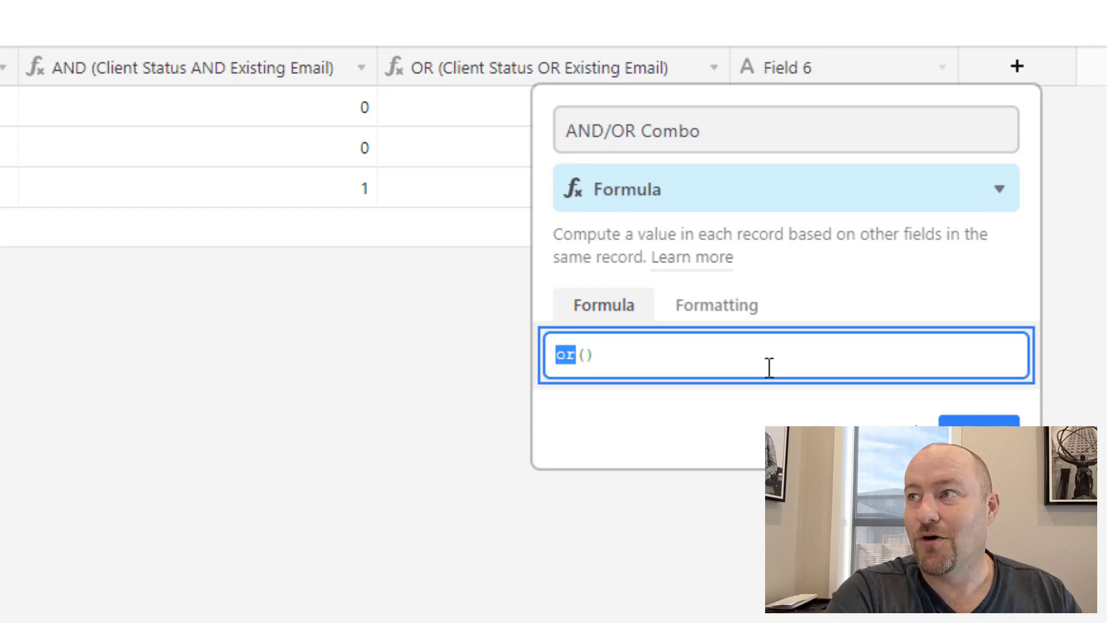
{"action": "type", "text": "fi"}
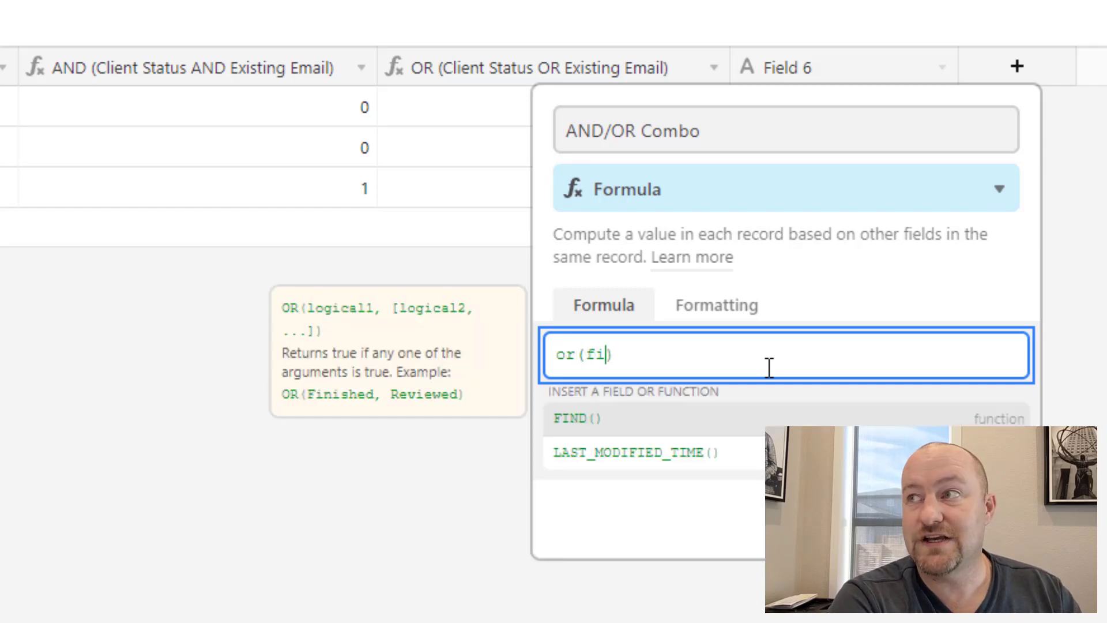
{"action": "key", "text": "Backspace"}
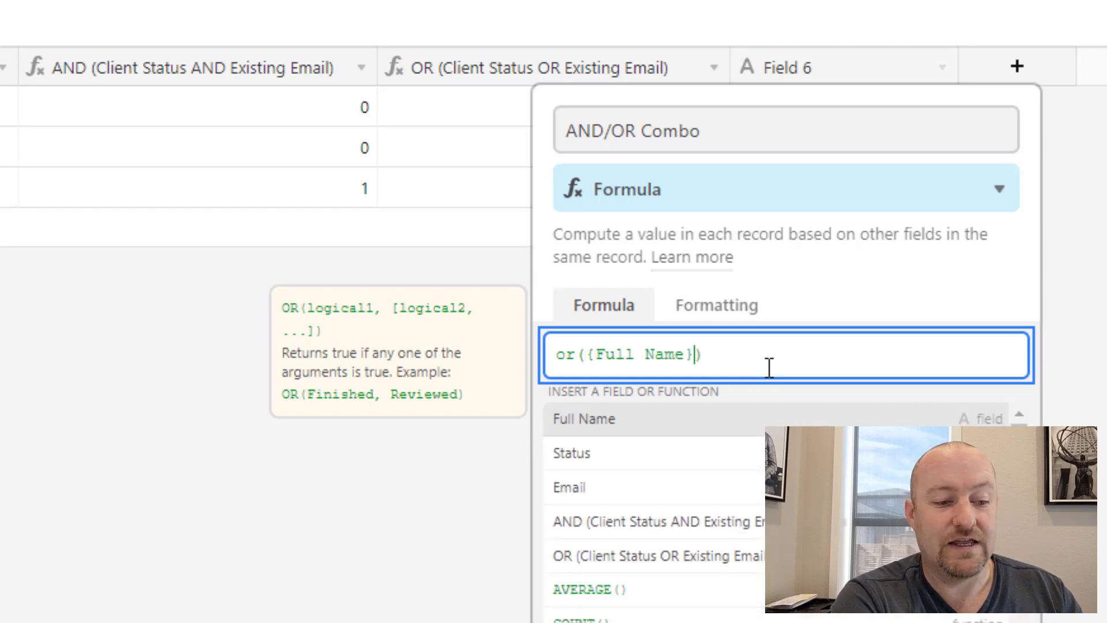
Complete or({Full Name}='Luke Skywalker', {Full Name}='Han Solo') and save
{"action": "type", "text": "='Luke '"}
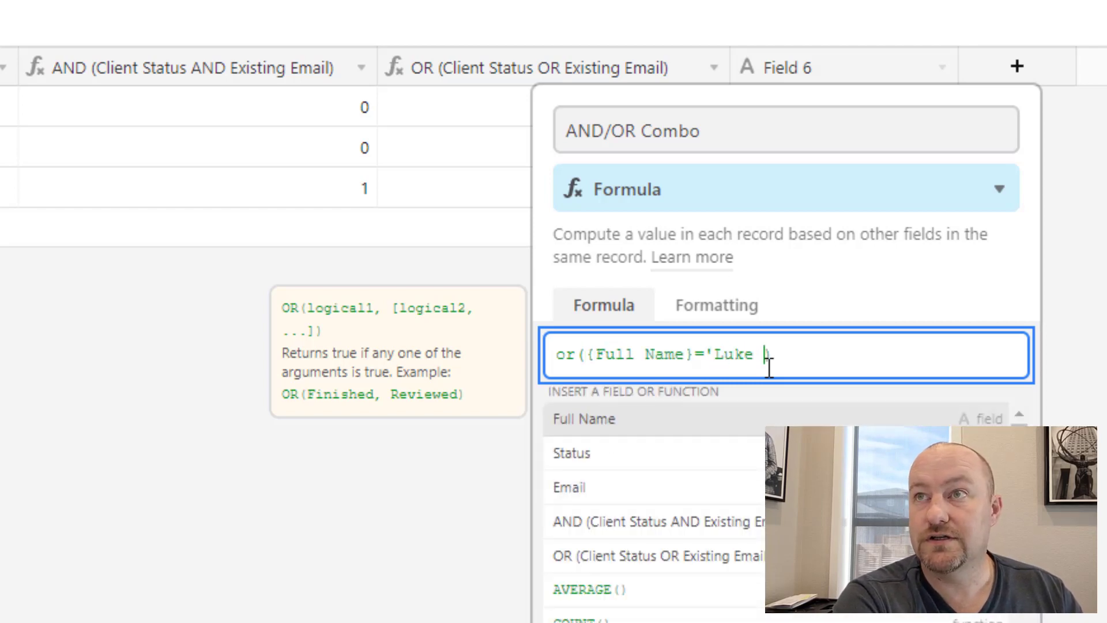
{"action": "type", "text": "Skywalker'"}
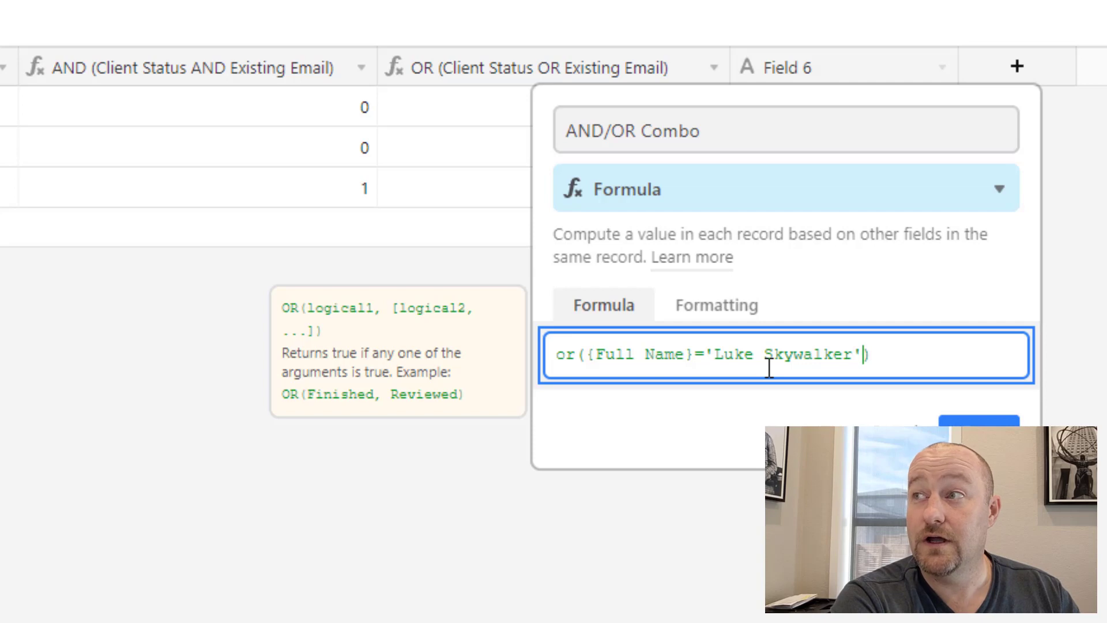
{"action": "type", "text": ",{Full Name}='Han"}
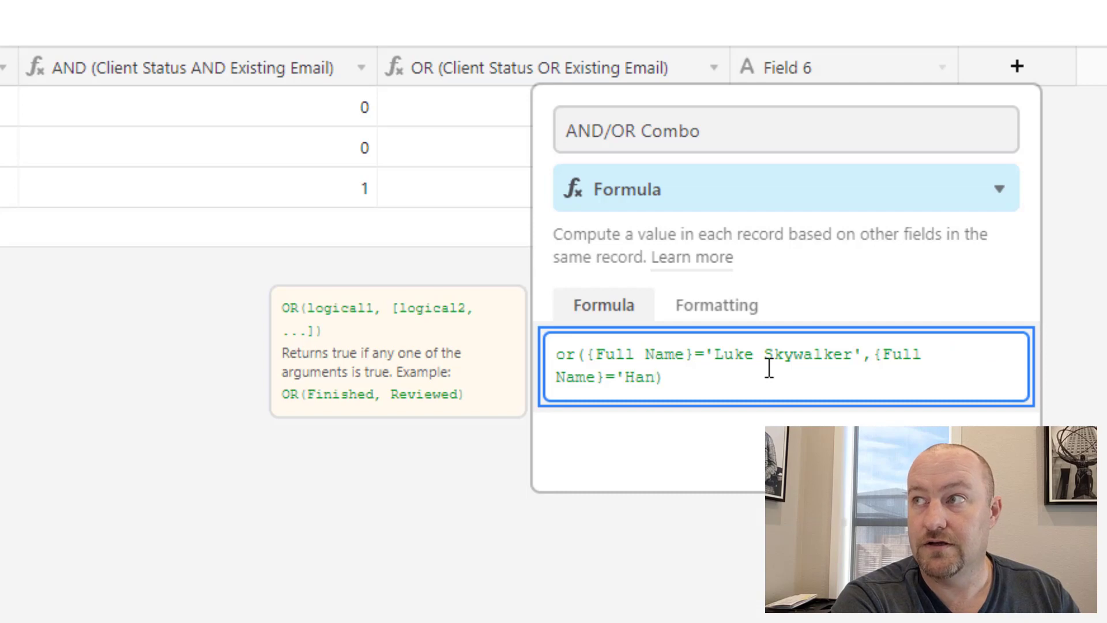
{"action": "type", "text": "Solo'"}
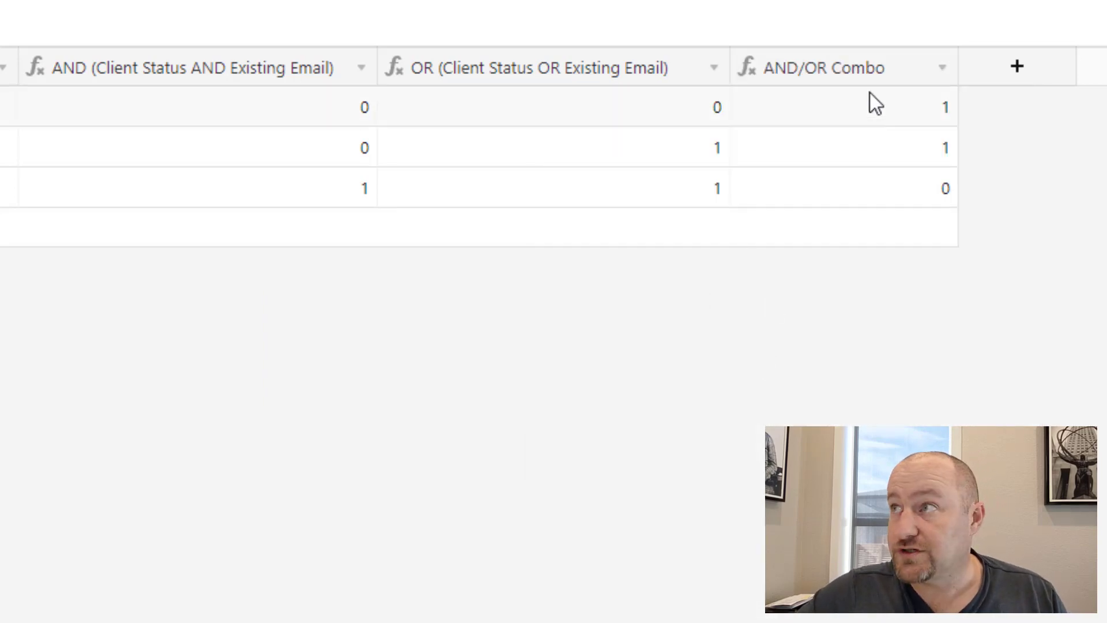
Reopen the AND/OR Combo field settings and dismiss them unchanged
{"action": "left_click", "coordinate": [815, 67]}
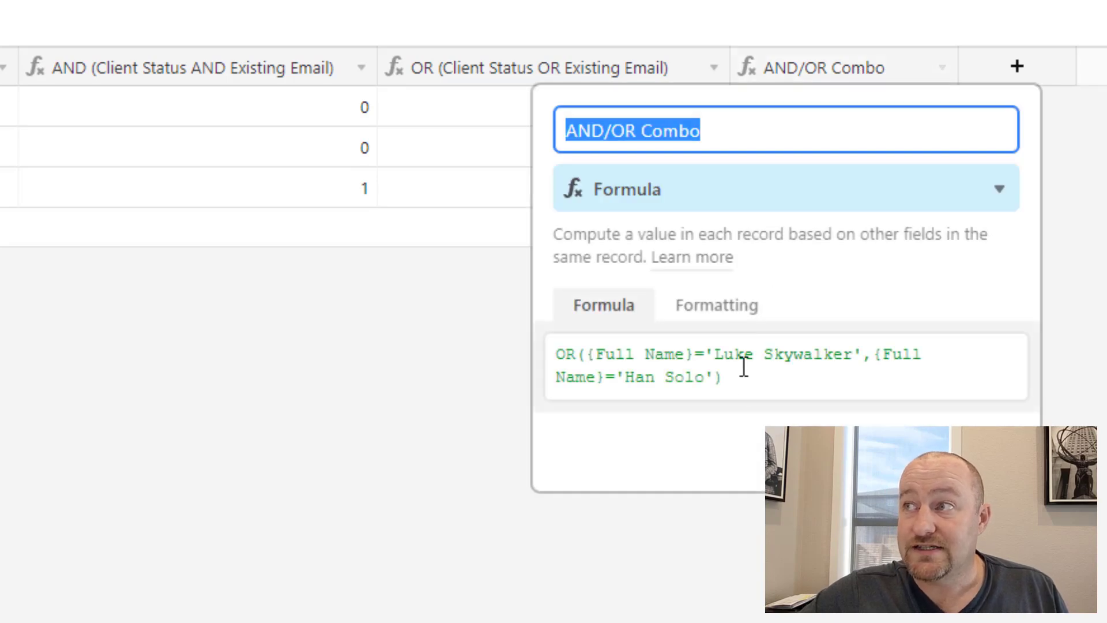
{"action": "left_click", "coordinate": [741, 366]}
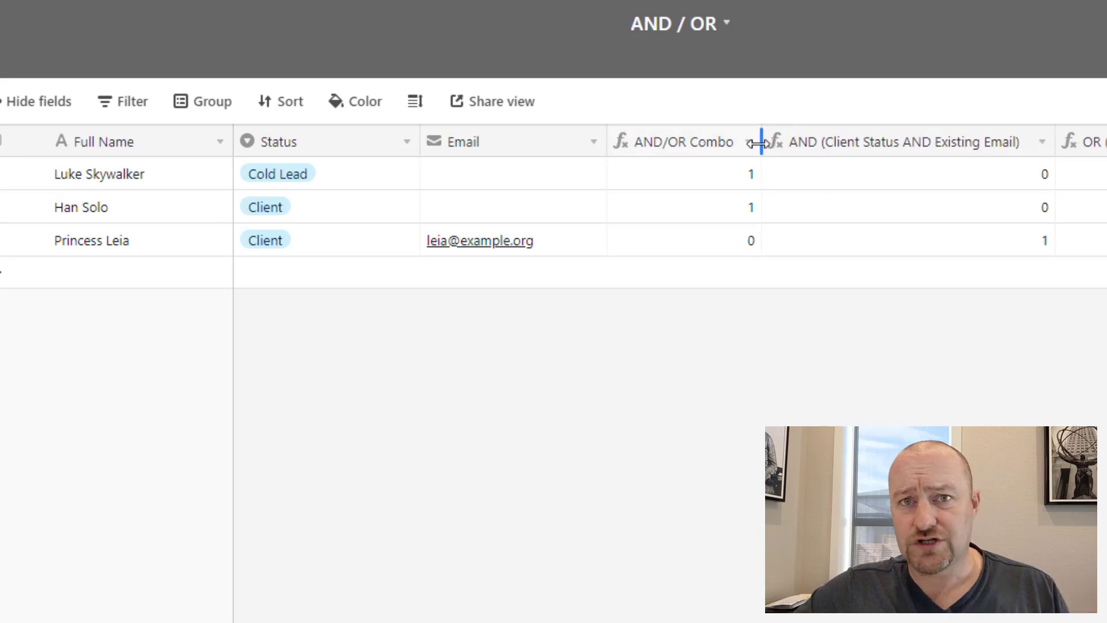
Wrap the name OR in and(...) and add Status='Client' as the second condition
{"action": "left_click", "coordinate": [749, 141]}
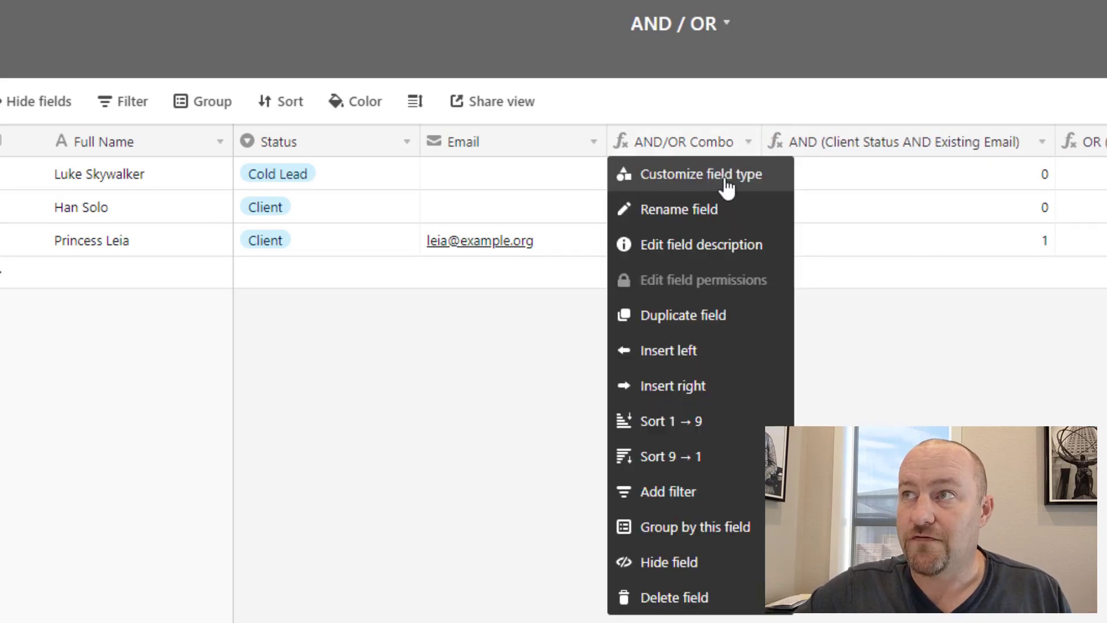
{"action": "left_click", "coordinate": [701, 174]}
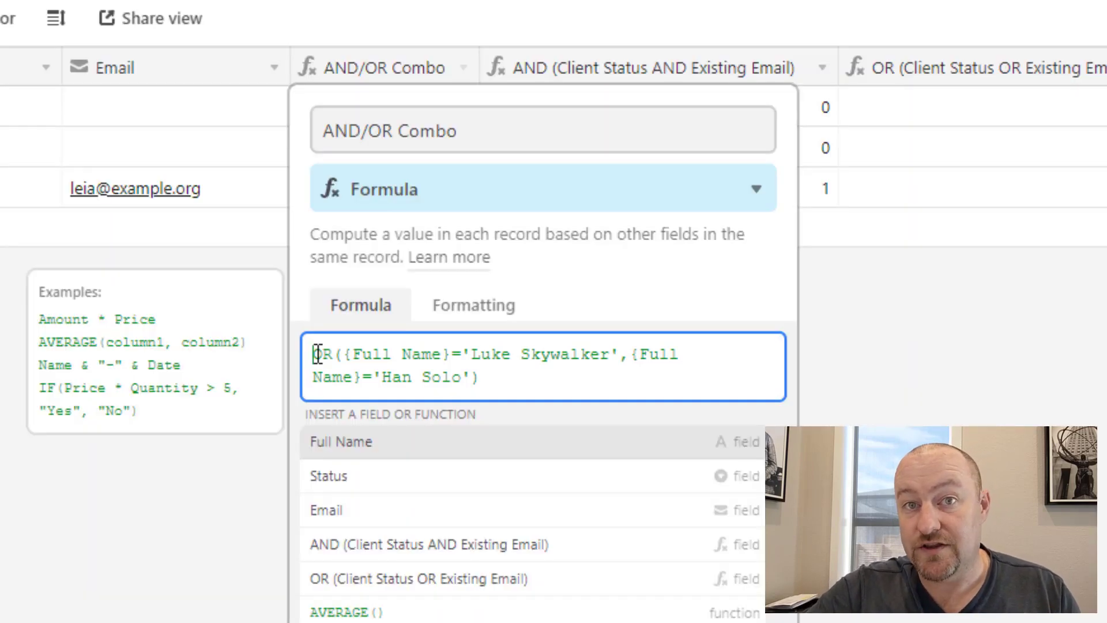
{"action": "mouse_move", "coordinate": [571, 427]}
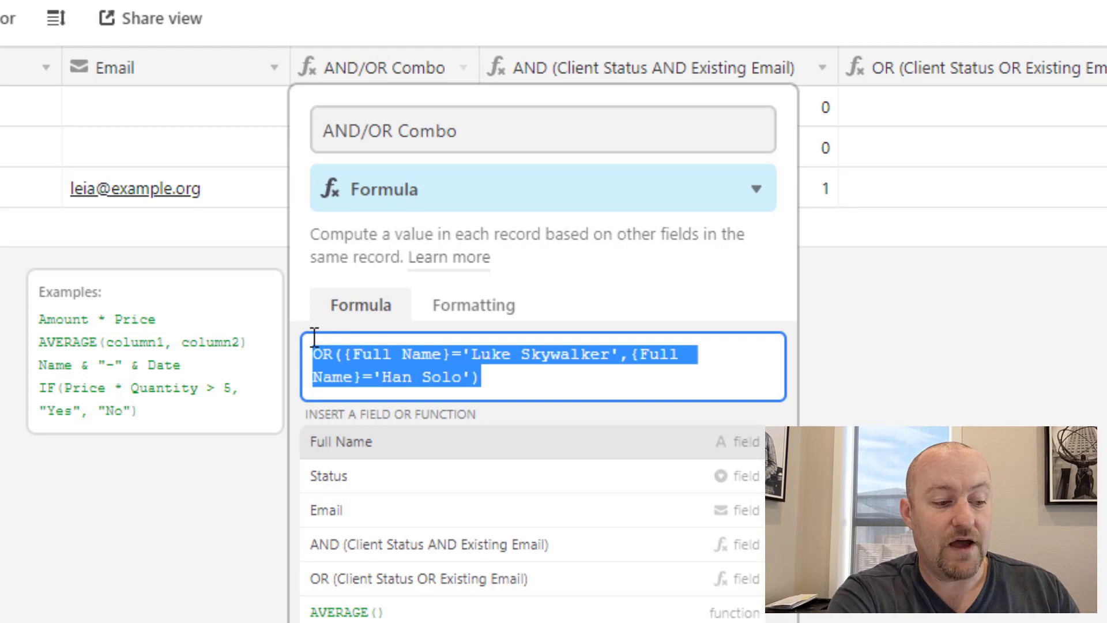
{"action": "type", "text": "and()"}
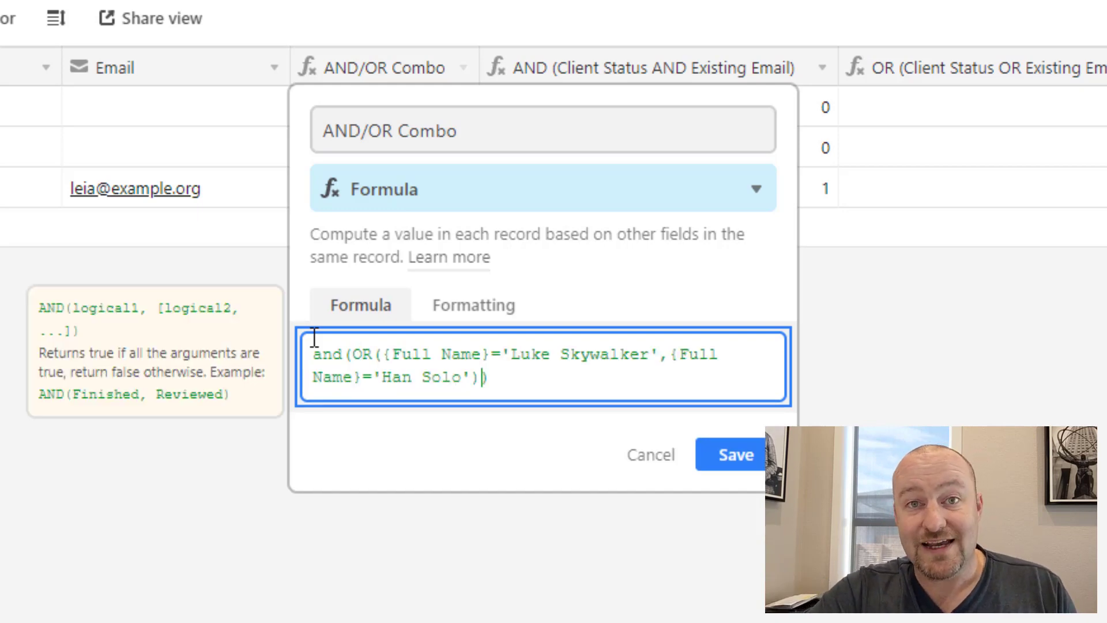
{"action": "type", "text": ")"}
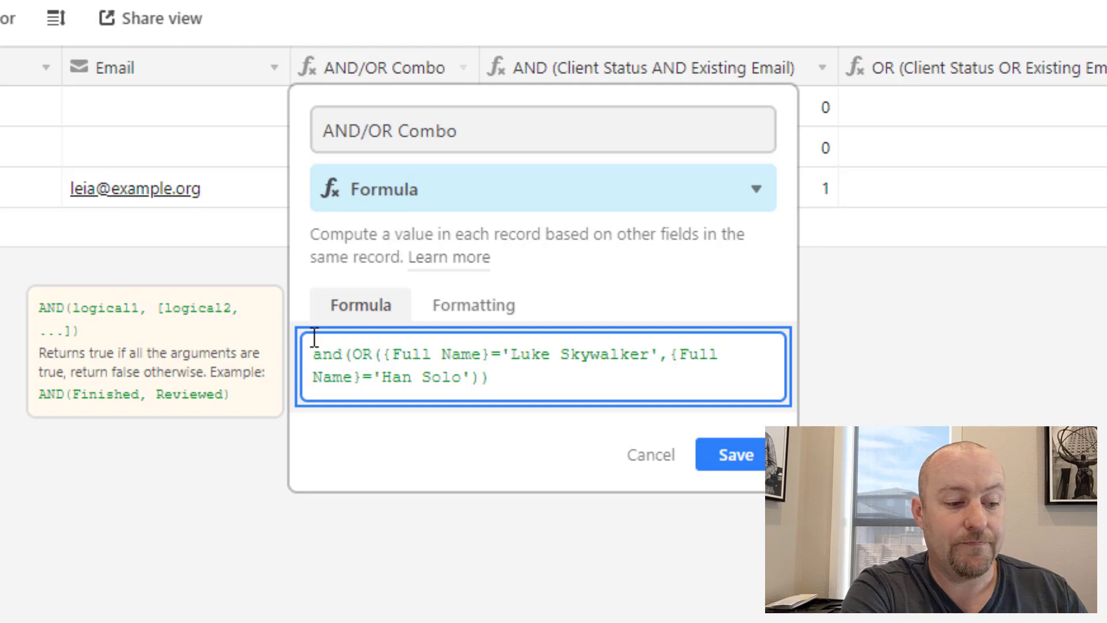
{"action": "type", "text": ",sta"}
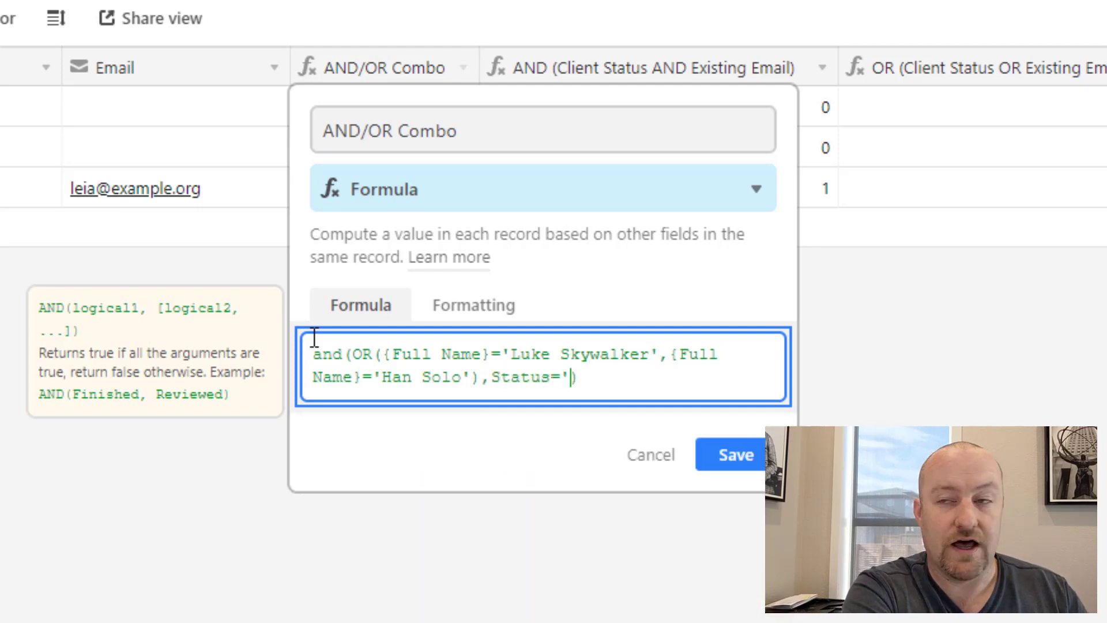
{"action": "type", "text": "Client'"}
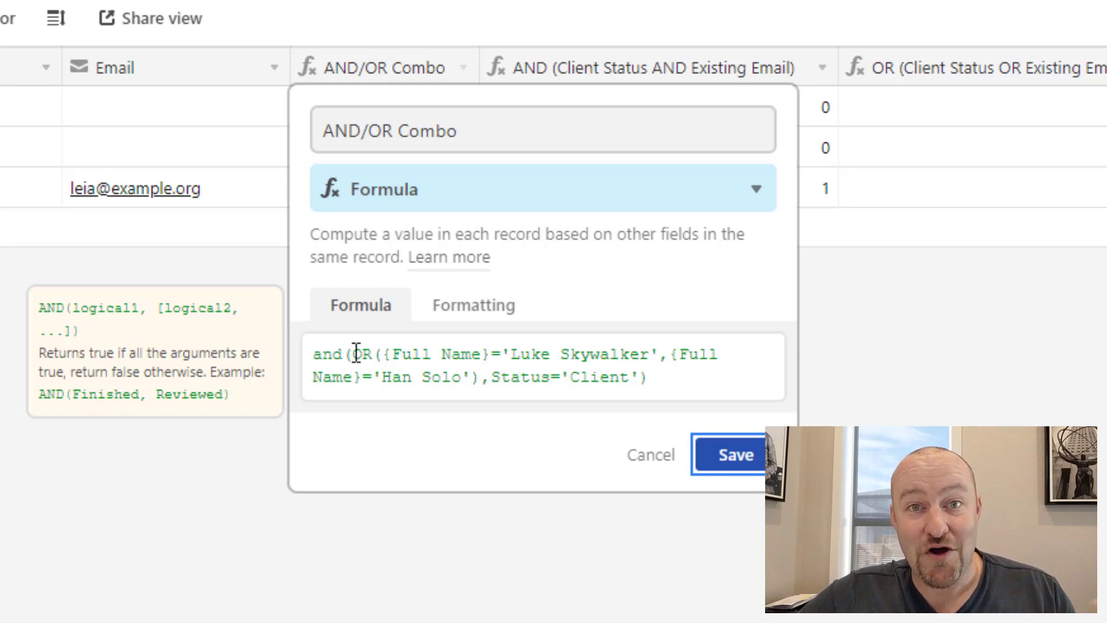
Highlight the Status='Client' condition to explain it, then save the combo formula
{"action": "left_click_drag", "start_coordinate": [353, 354], "coordinate": [480, 378]}
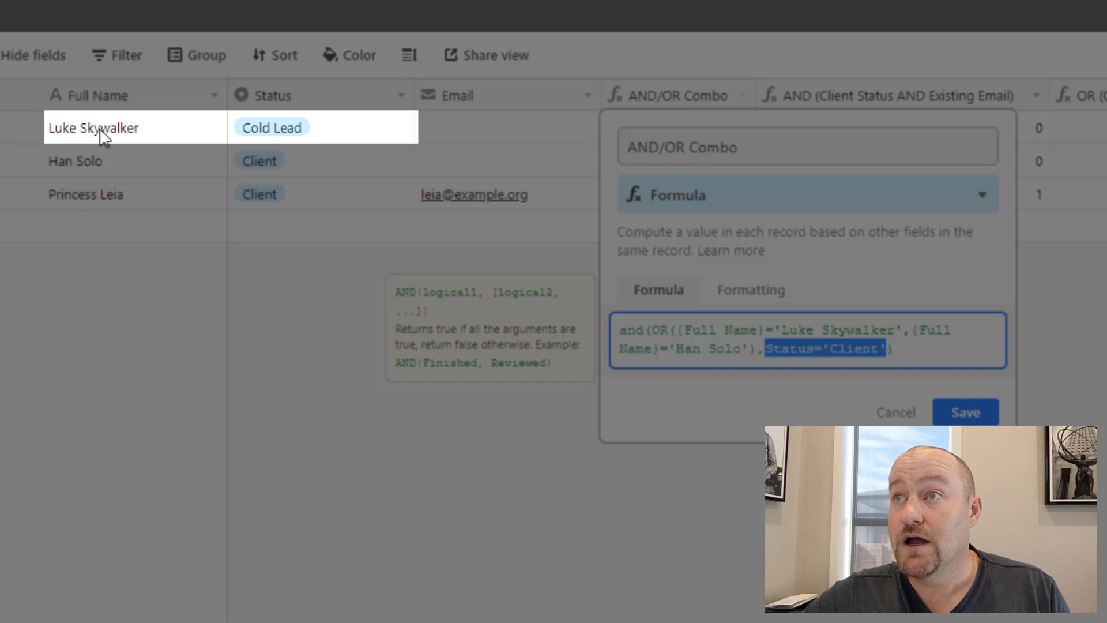
{"action": "mouse_move", "coordinate": [303, 138]}
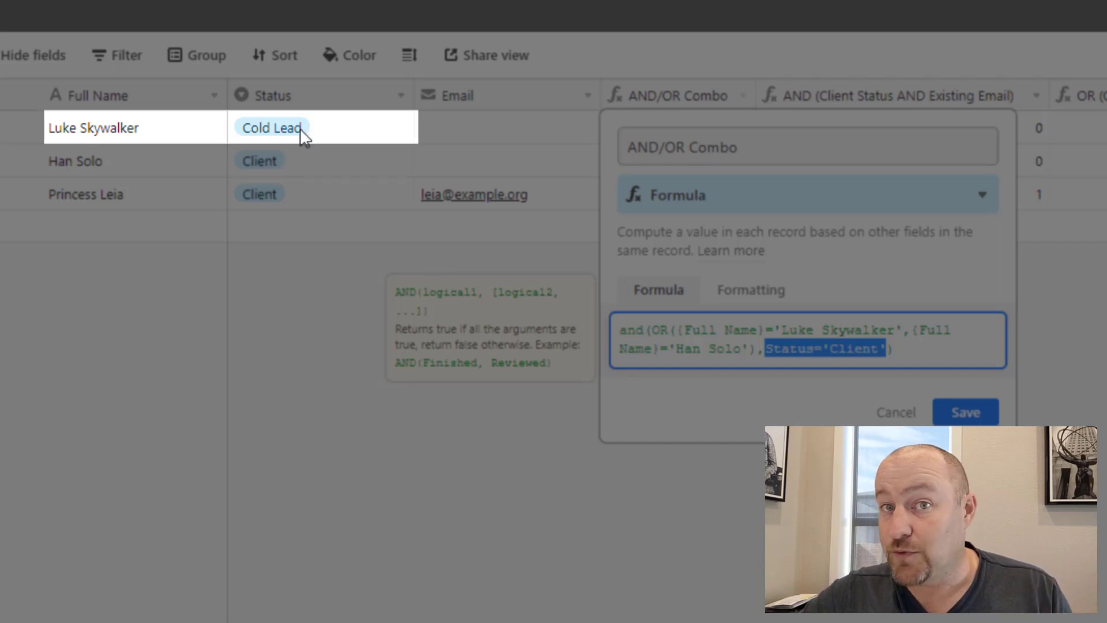
{"action": "mouse_move", "coordinate": [272, 136]}
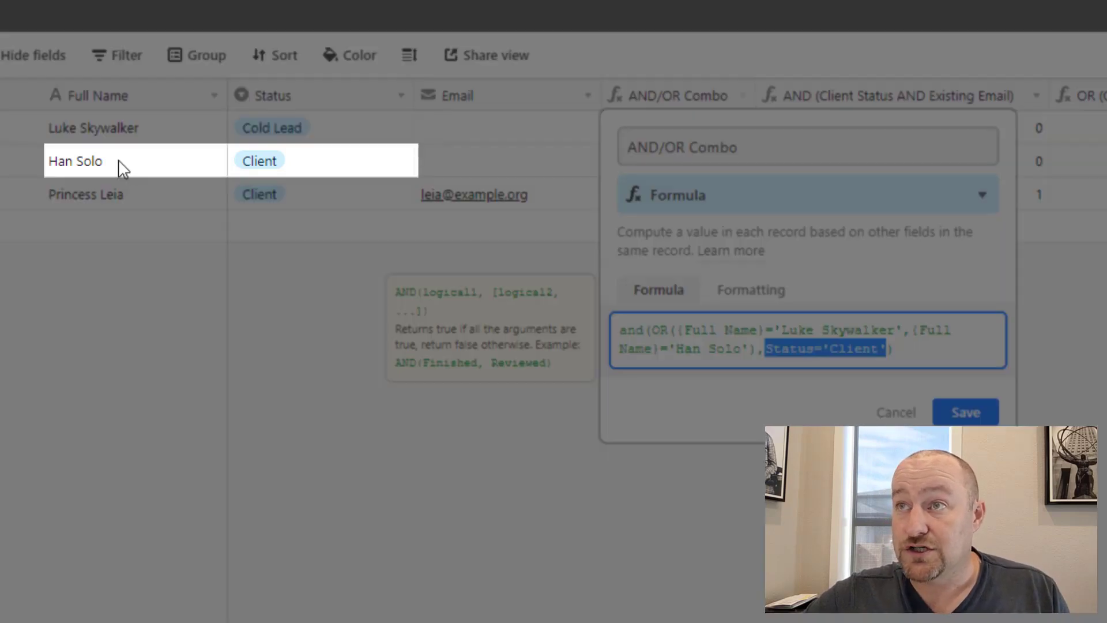
{"action": "mouse_move", "coordinate": [286, 161]}
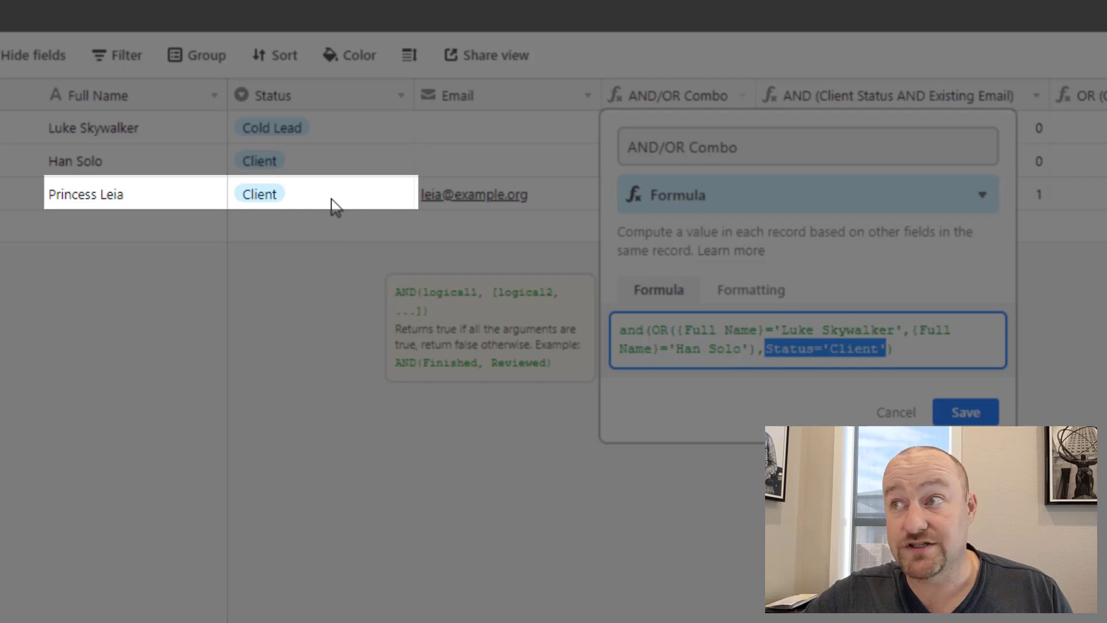
{"action": "left_click", "coordinate": [963, 413]}
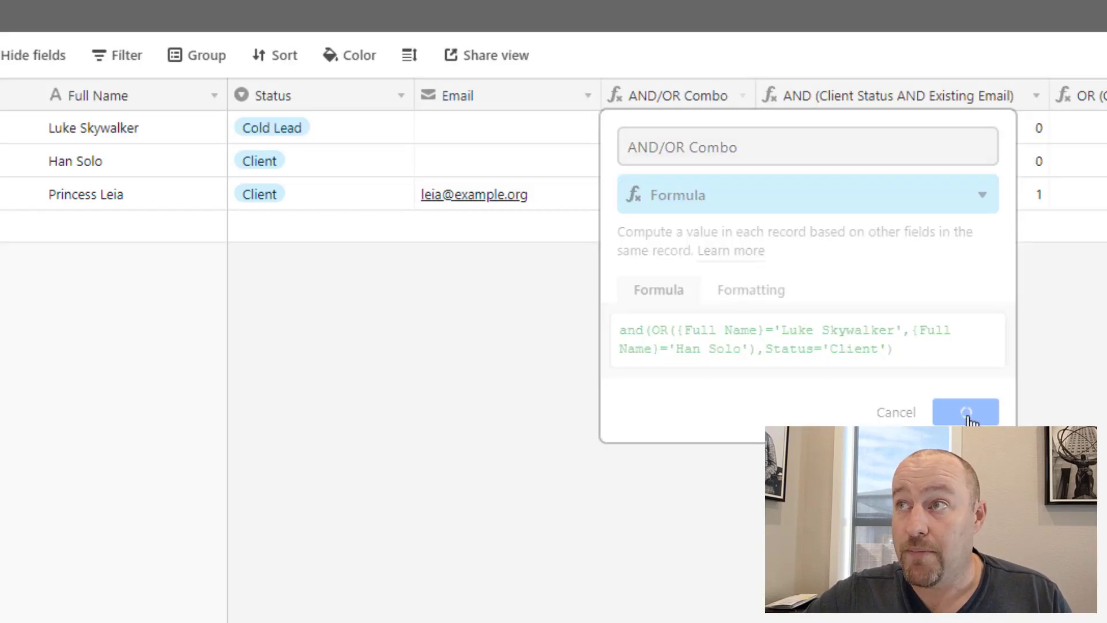
Review the recalculated AND/OR Combo column reading 0, 1, 0
{"action": "left_click", "coordinate": [965, 413]}
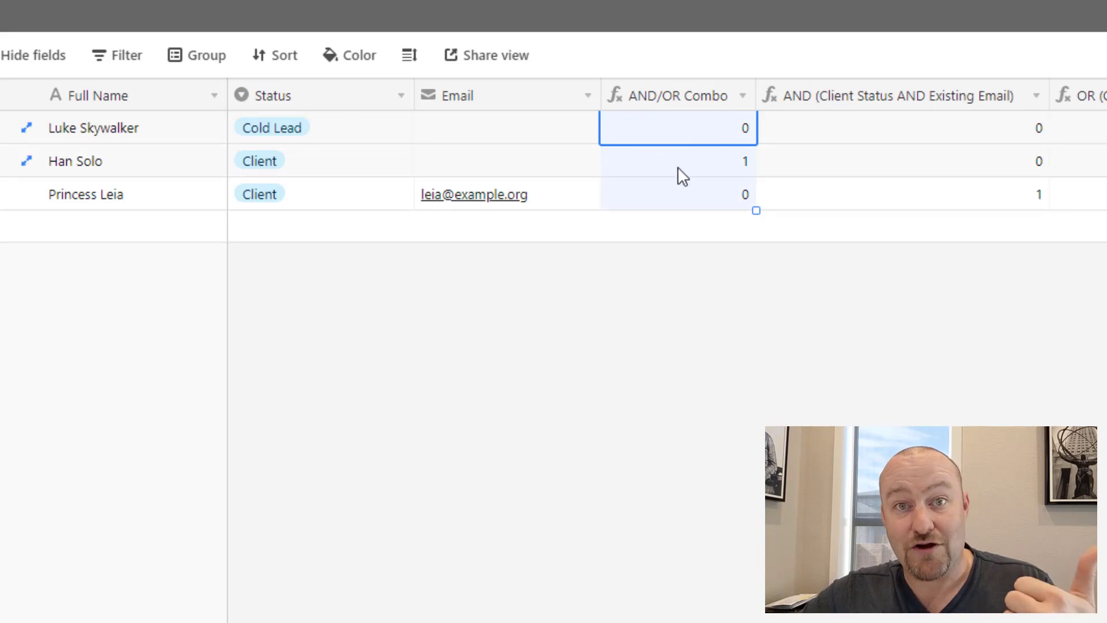
{"action": "mouse_move", "coordinate": [510, 188]}
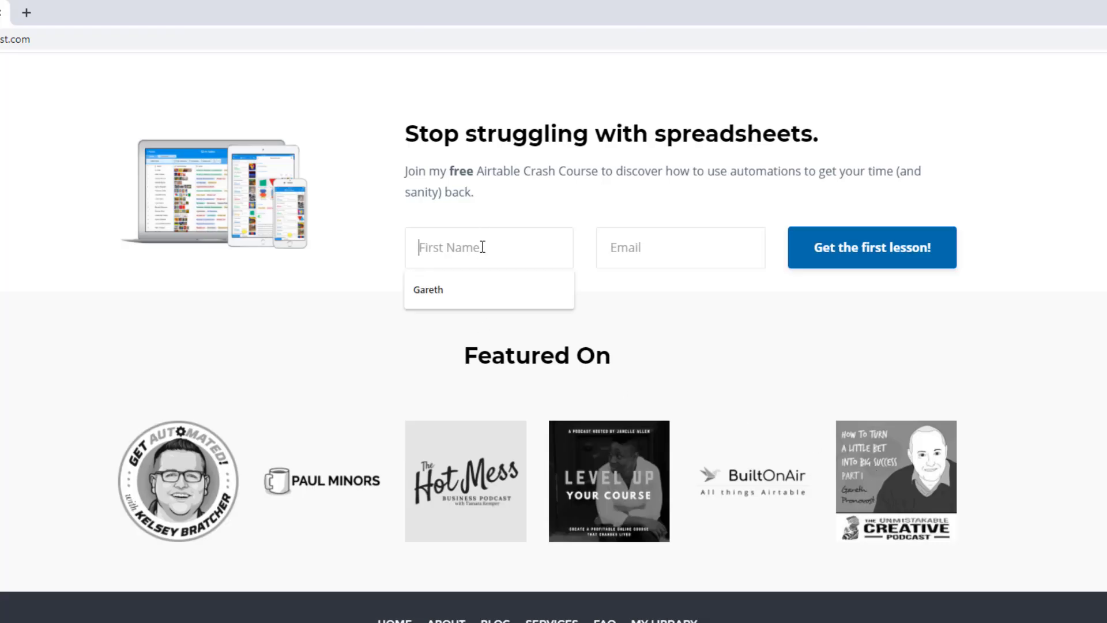
{"action": "left_click", "coordinate": [426, 289]}
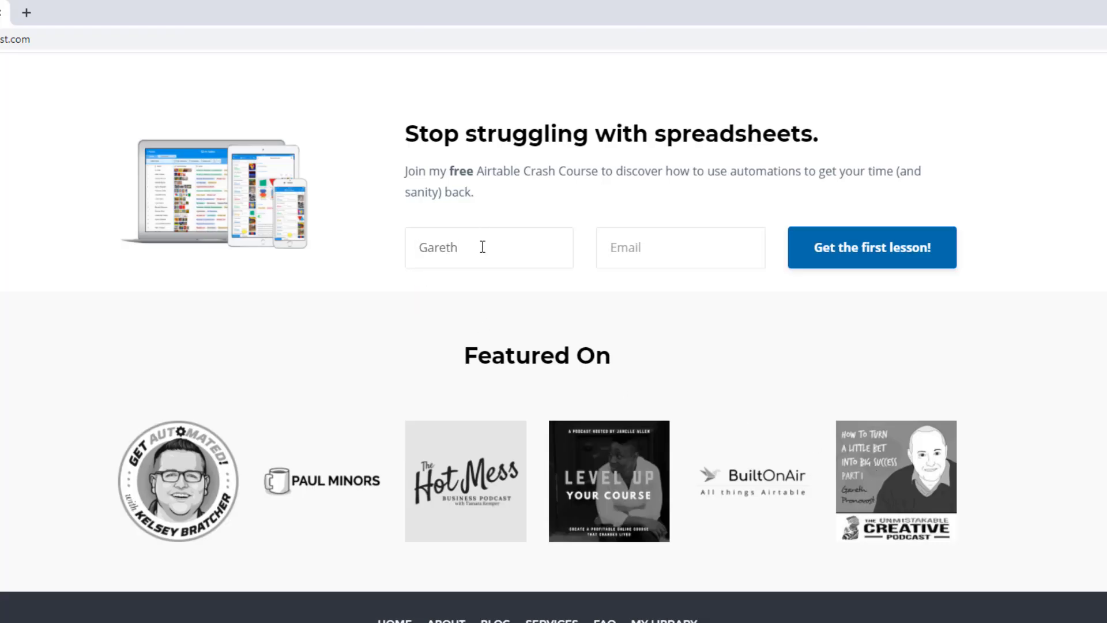
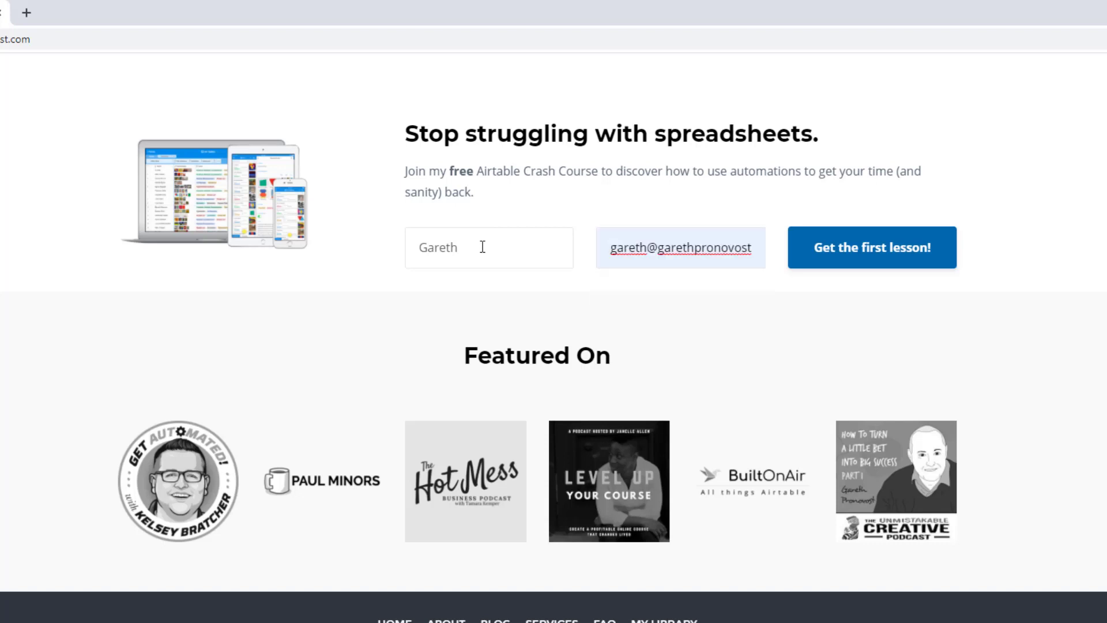